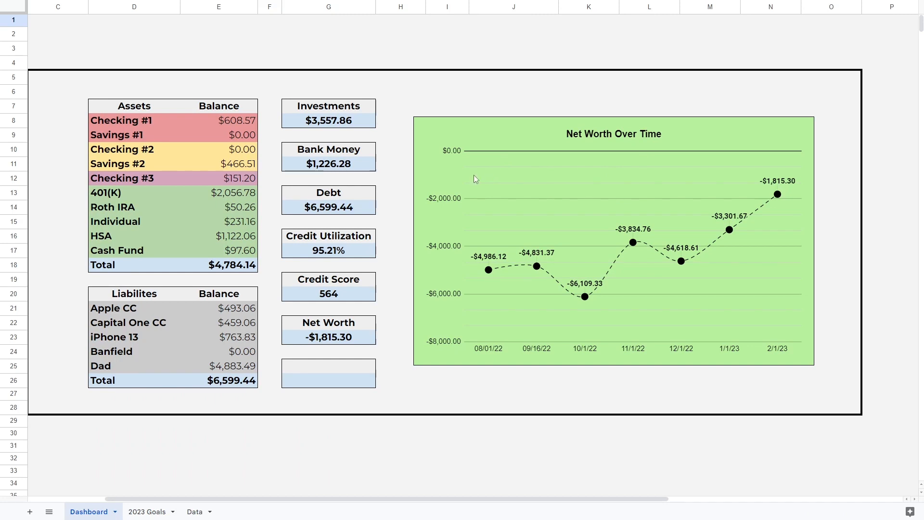
mouse_move(604, 135)
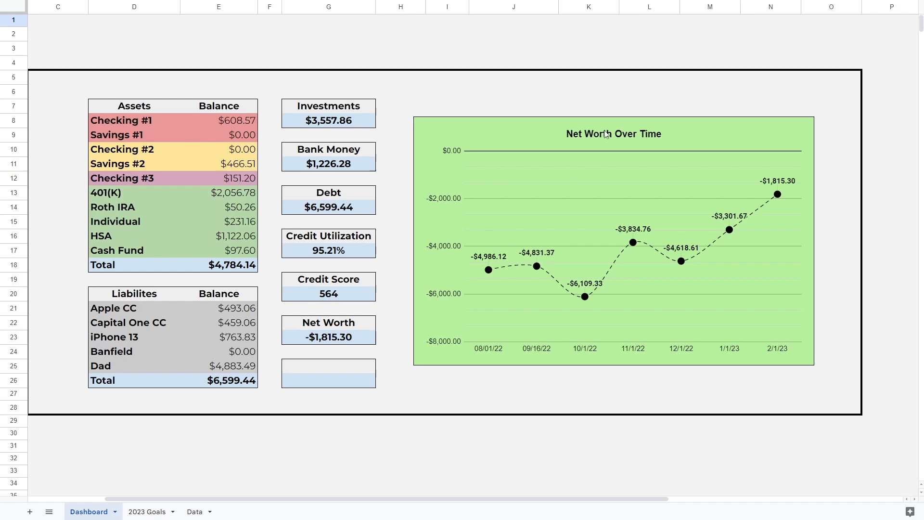
mouse_move(512, 331)
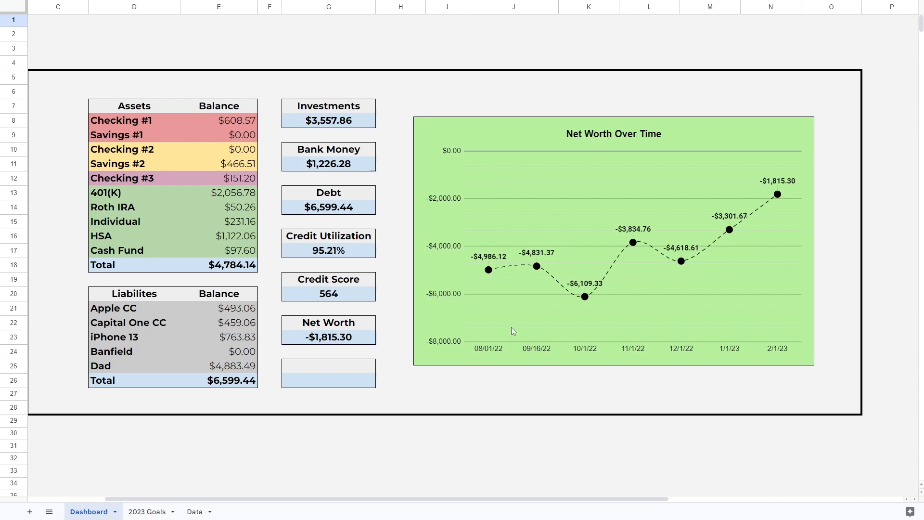
mouse_move(499, 320)
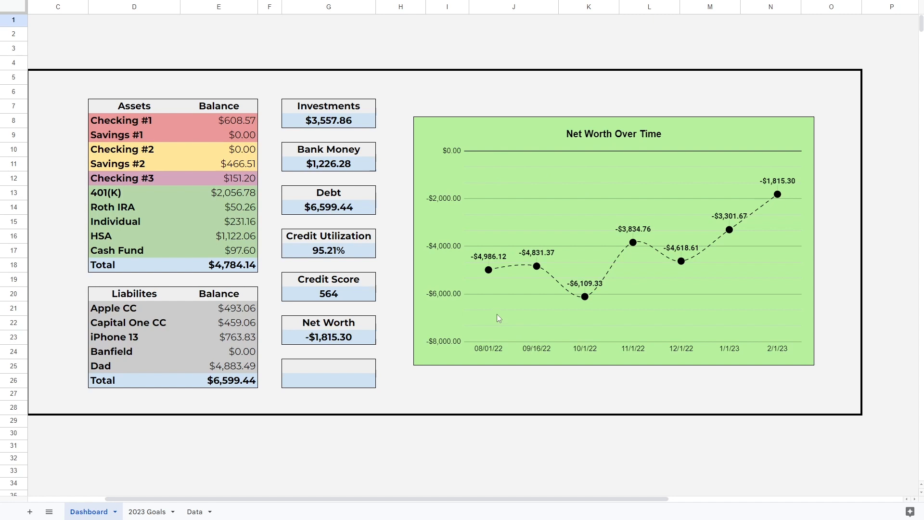
mouse_move(461, 229)
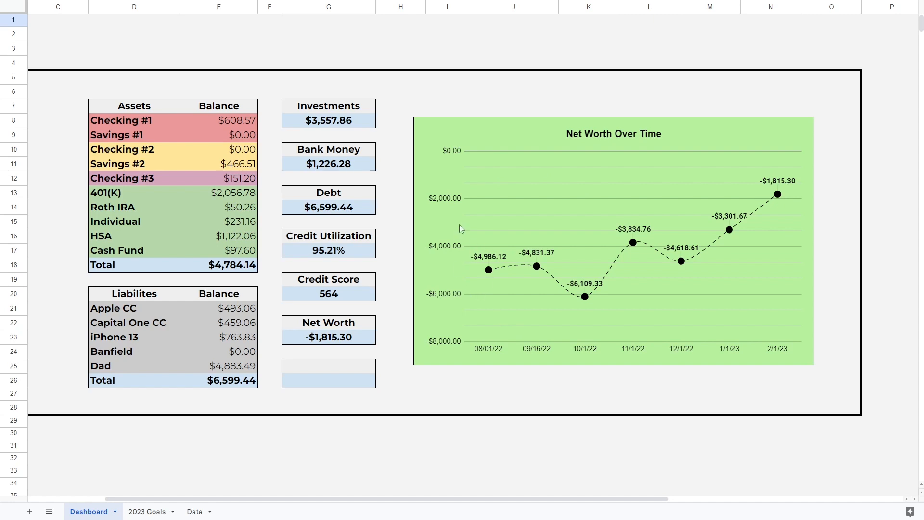
mouse_move(434, 79)
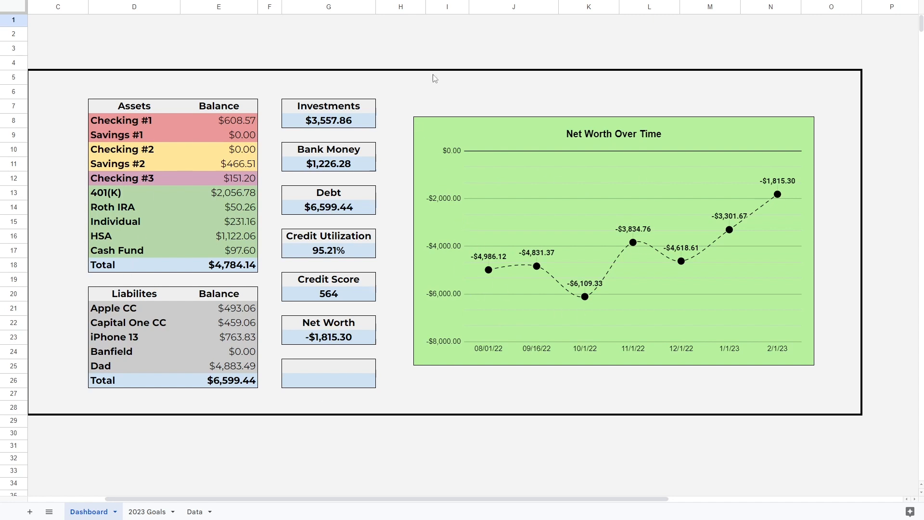
mouse_move(383, 337)
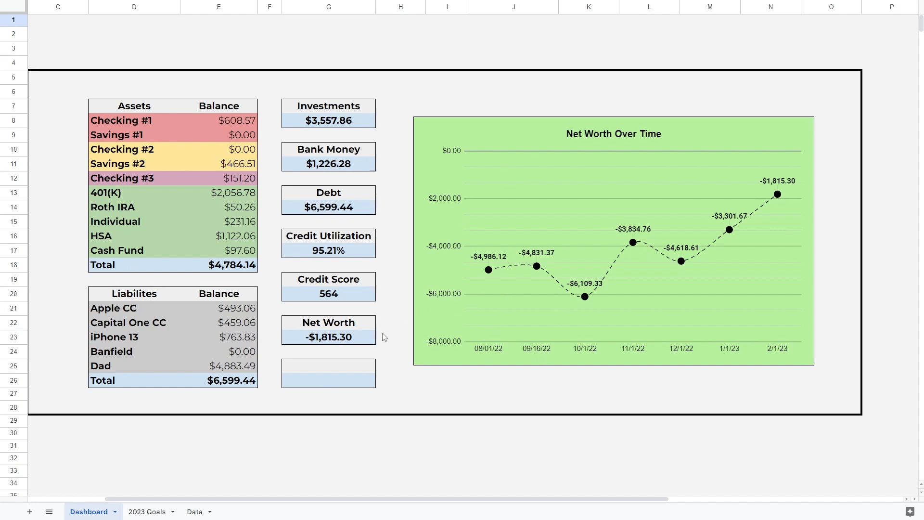
mouse_move(397, 325)
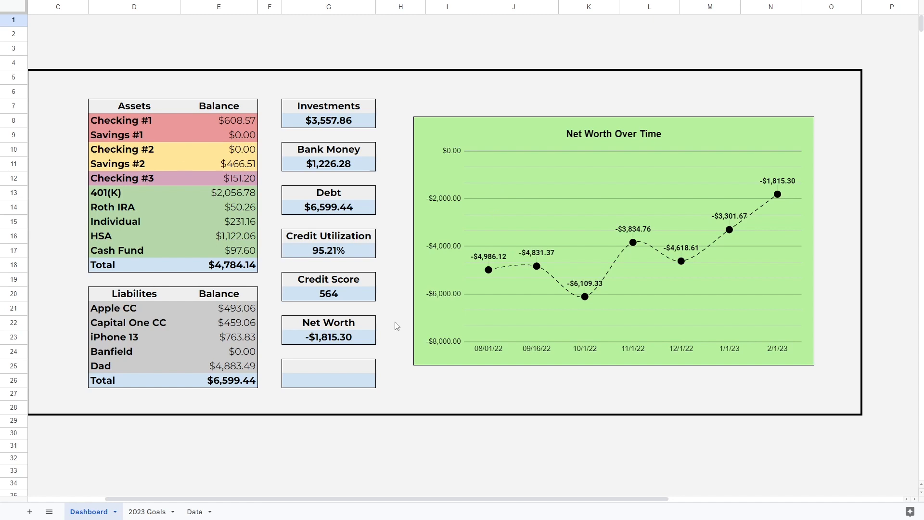
mouse_move(524, 162)
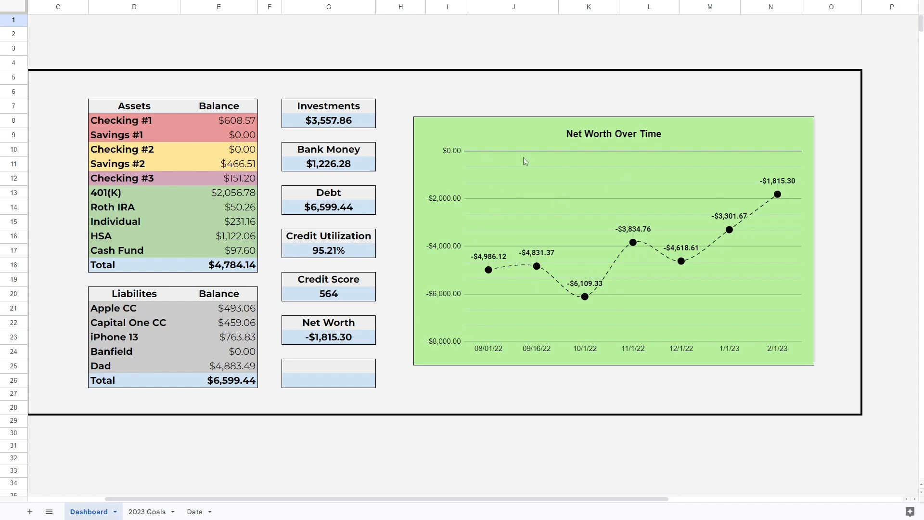
mouse_move(264, 231)
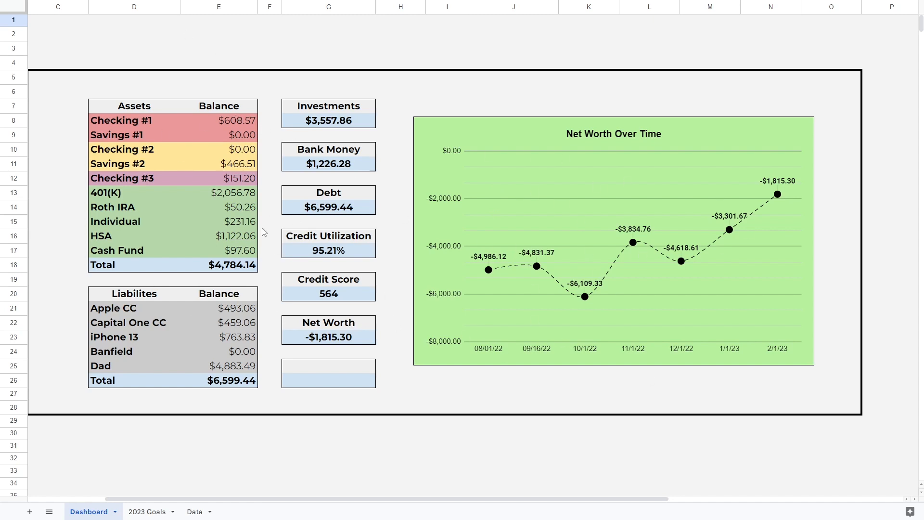
mouse_move(444, 331)
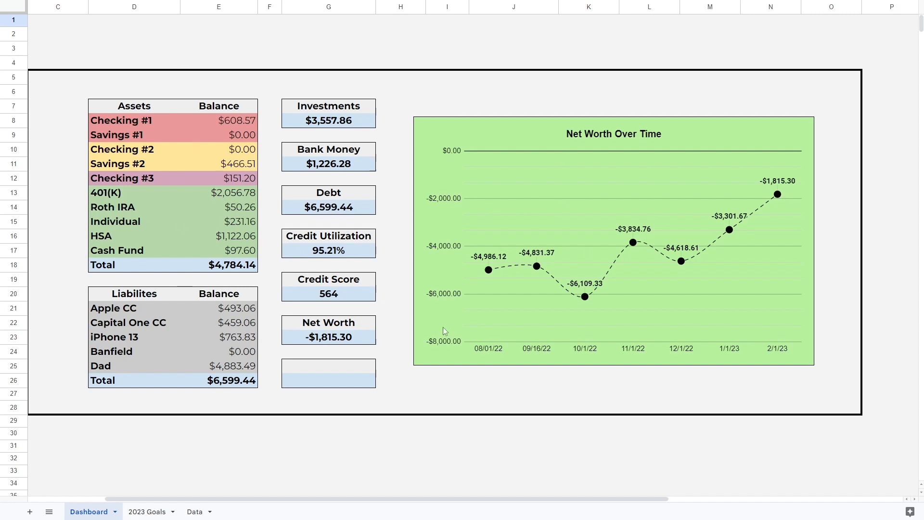
mouse_move(206, 156)
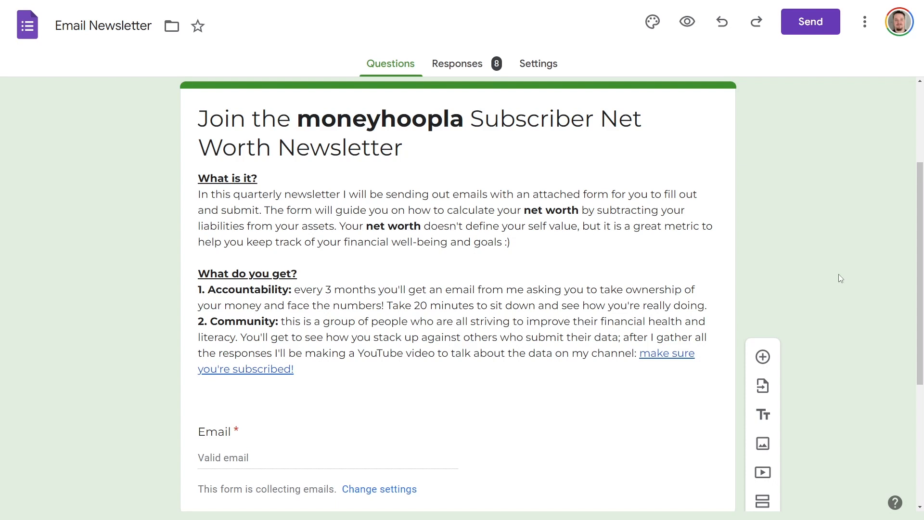
mouse_move(441, 205)
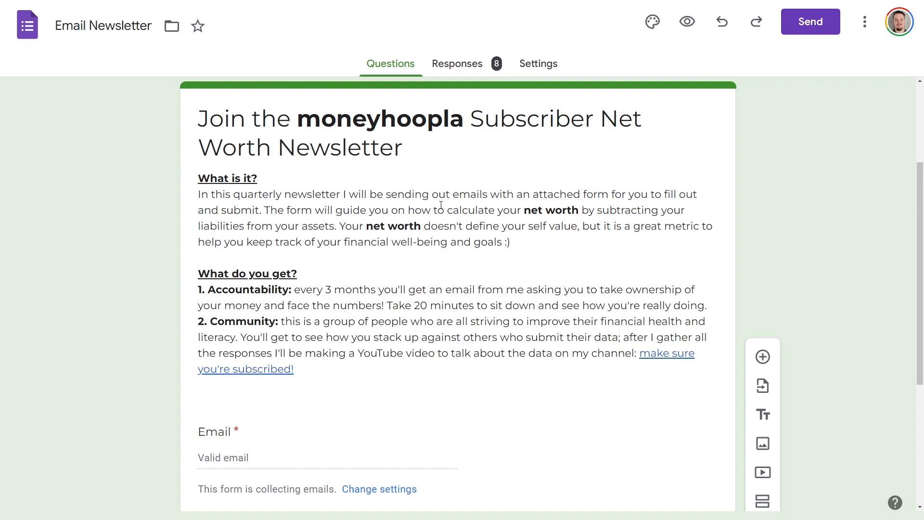
mouse_move(711, 290)
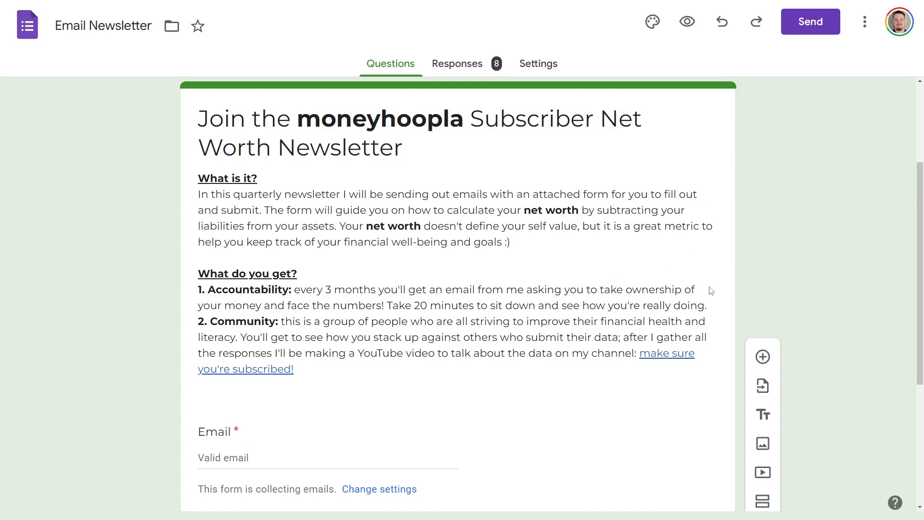
mouse_move(652, 225)
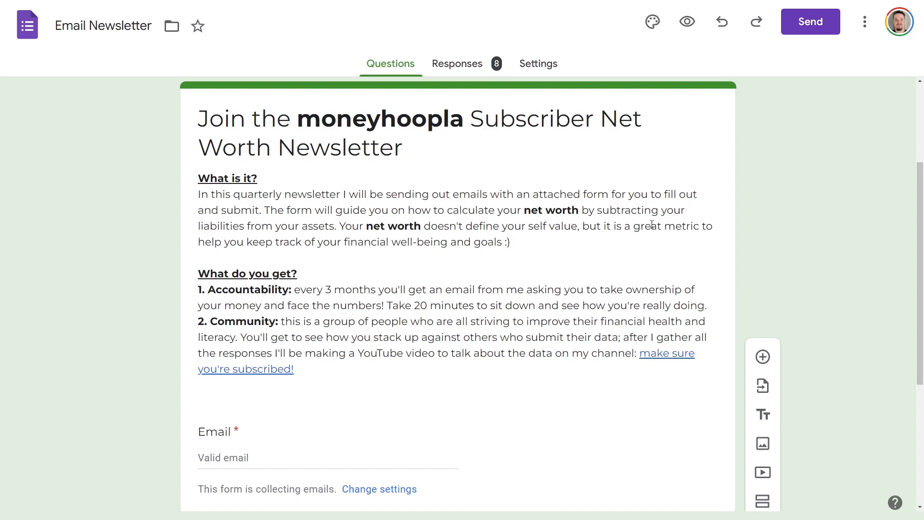
mouse_move(218, 450)
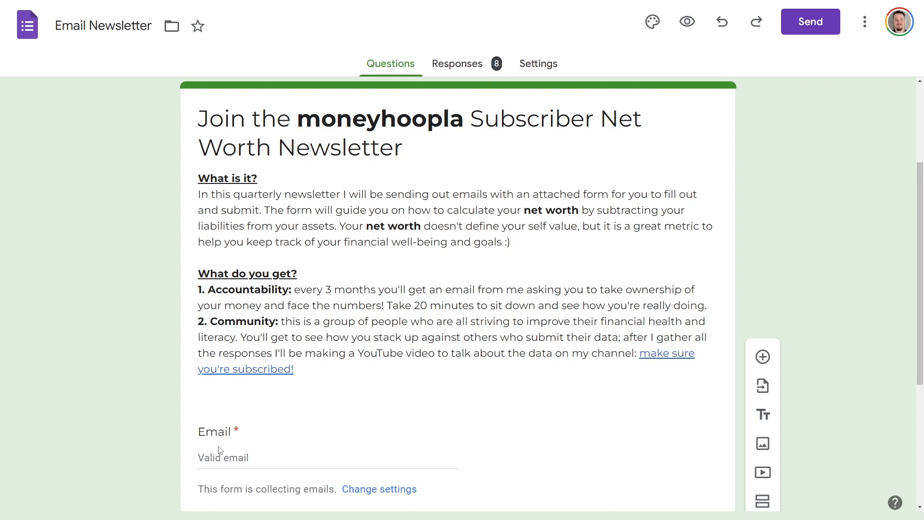
mouse_move(530, 255)
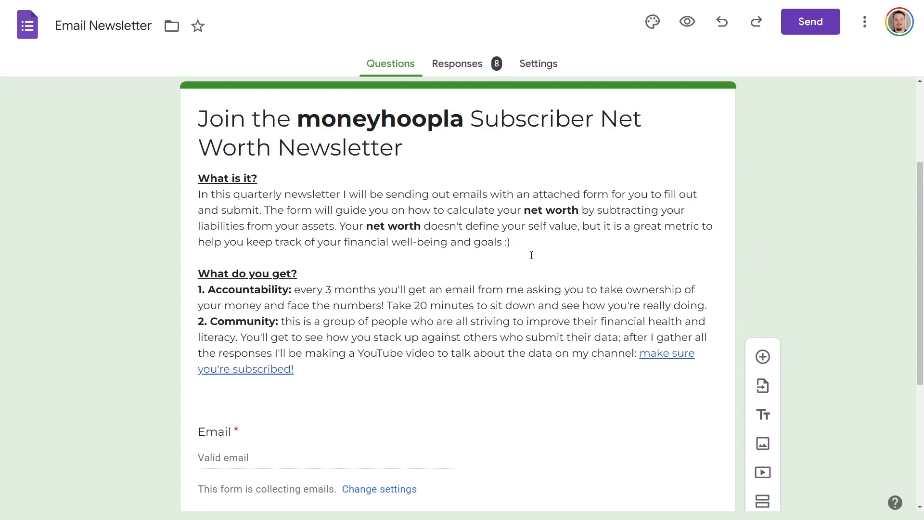
mouse_move(247, 467)
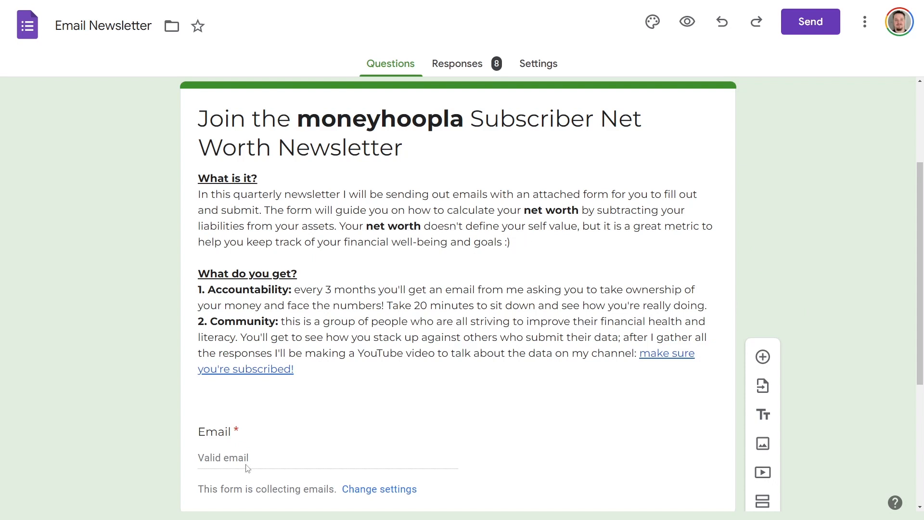
mouse_move(500, 388)
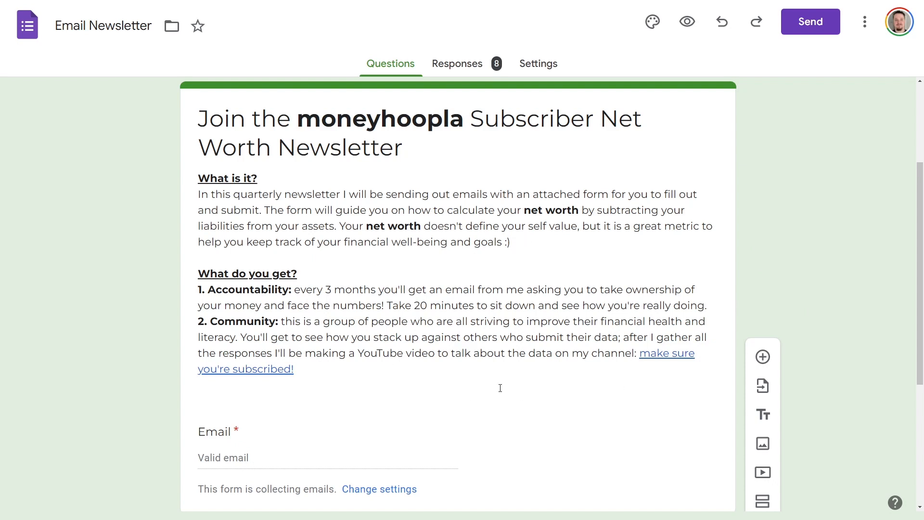
mouse_move(519, 376)
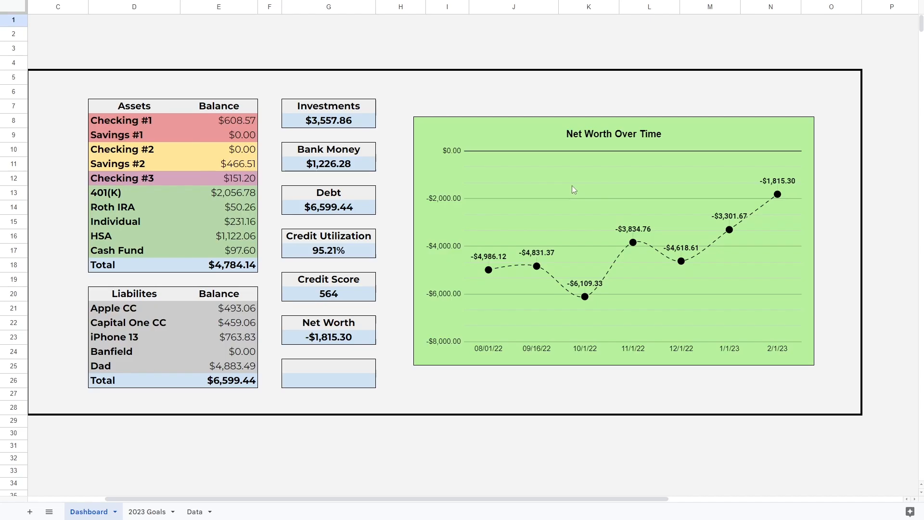
mouse_move(263, 125)
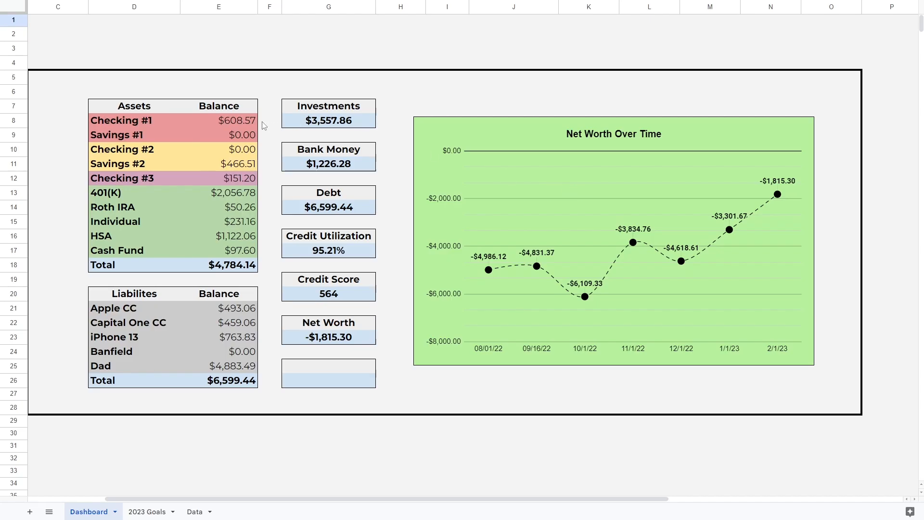
Enter $83.35, $14.93 and $108.44 in E8, E10 and E11 on the Dashboard.
click(218, 120)
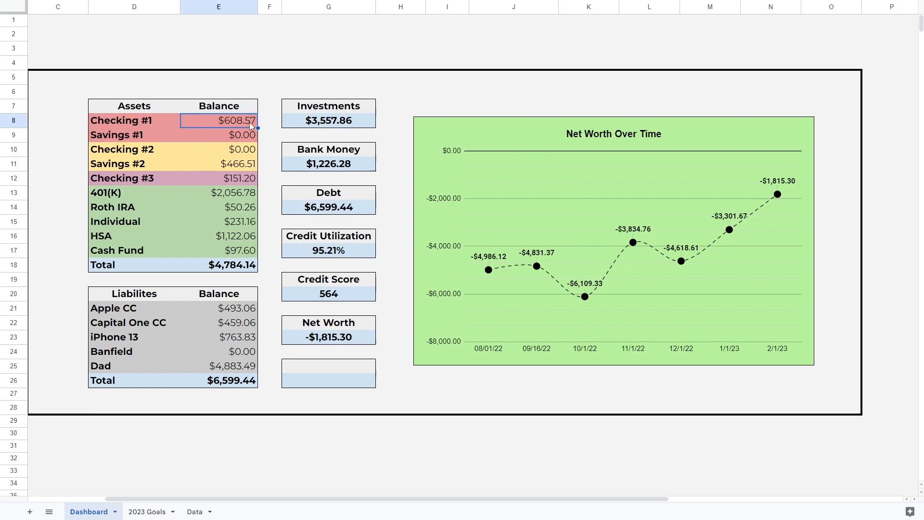
text(87)
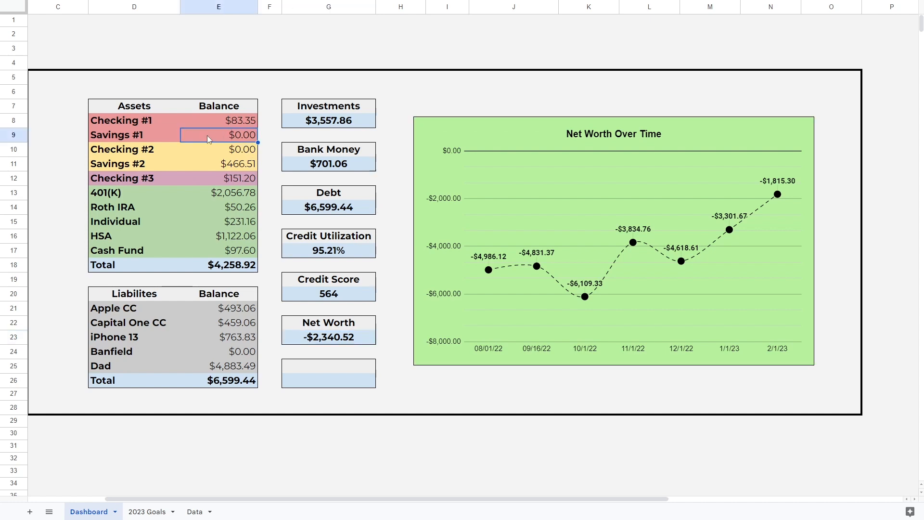
mouse_move(239, 152)
text(1)
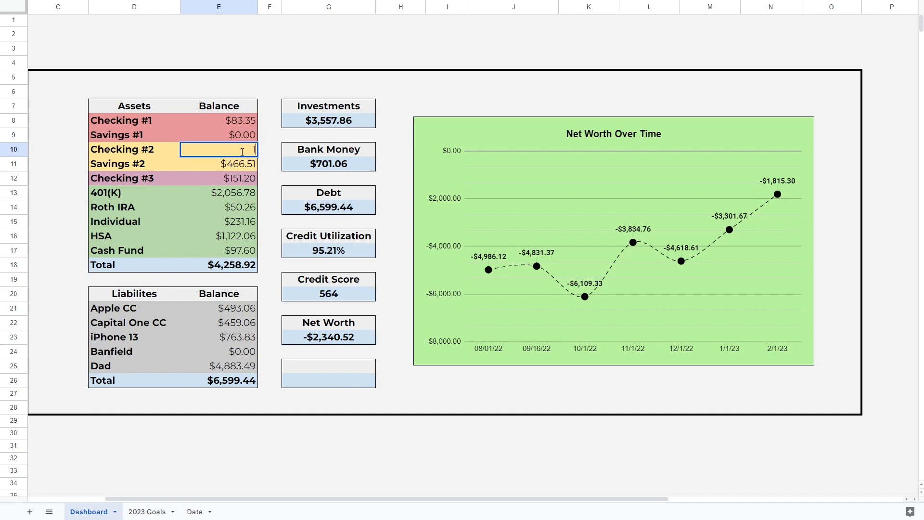
text(4.93)
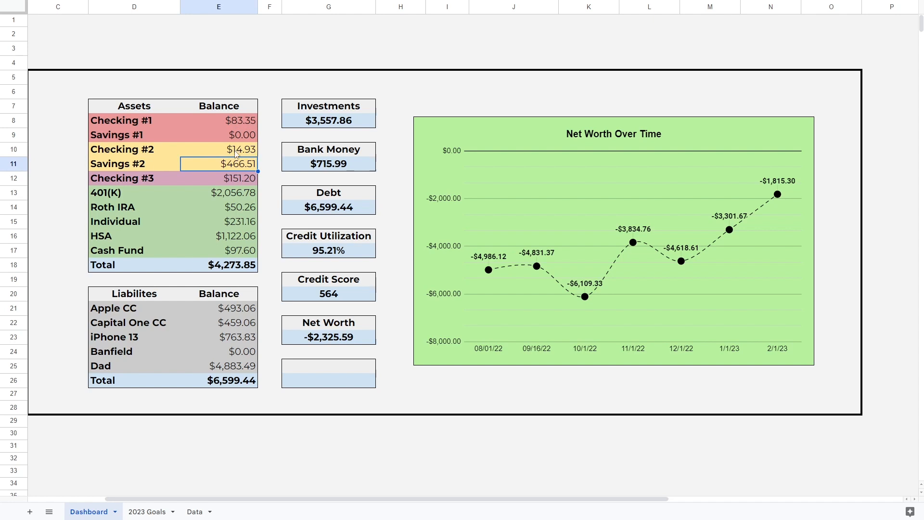
click(219, 149)
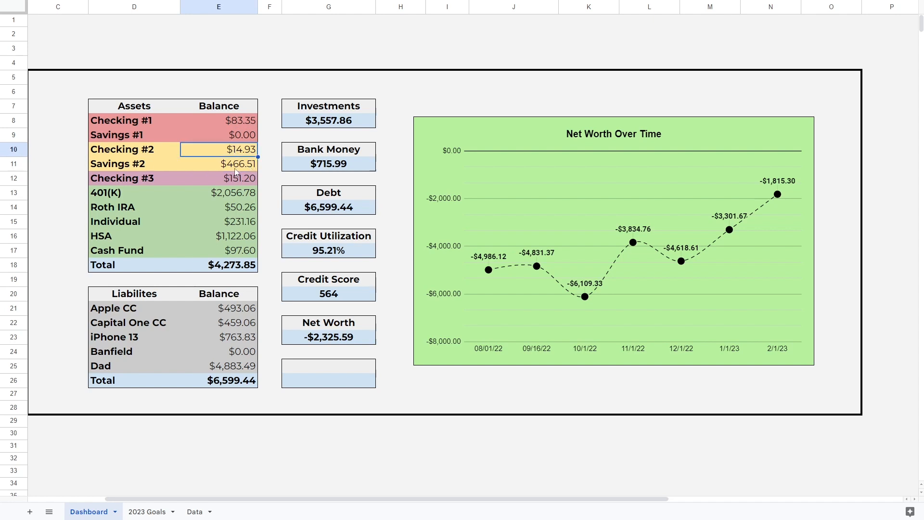
click(218, 163)
text($108.44)
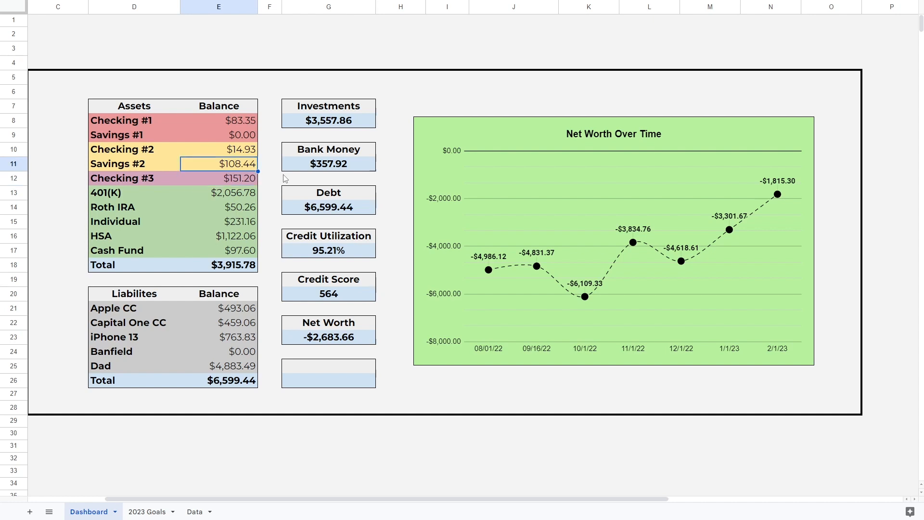
Type new balances into E13–E17 for 401(K), Roth IRA, Individual, HSA and Cash Fund.
click(134, 163)
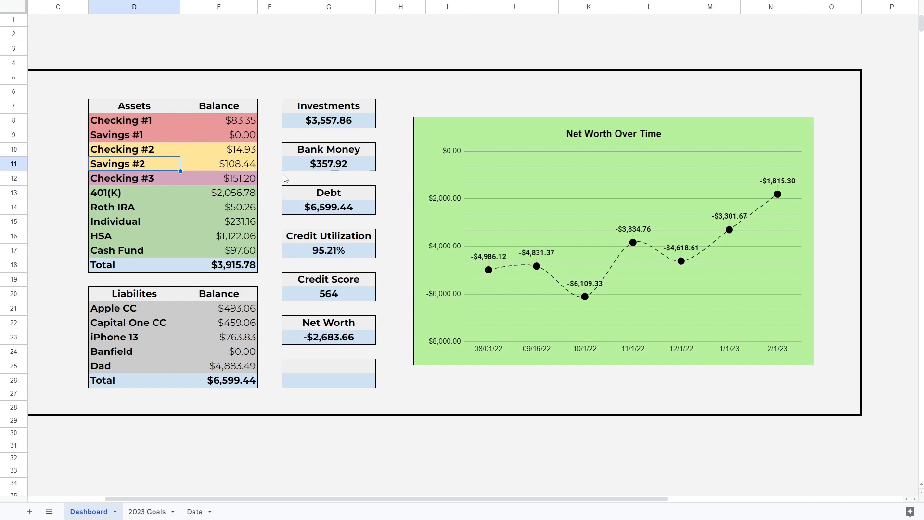
click(218, 178)
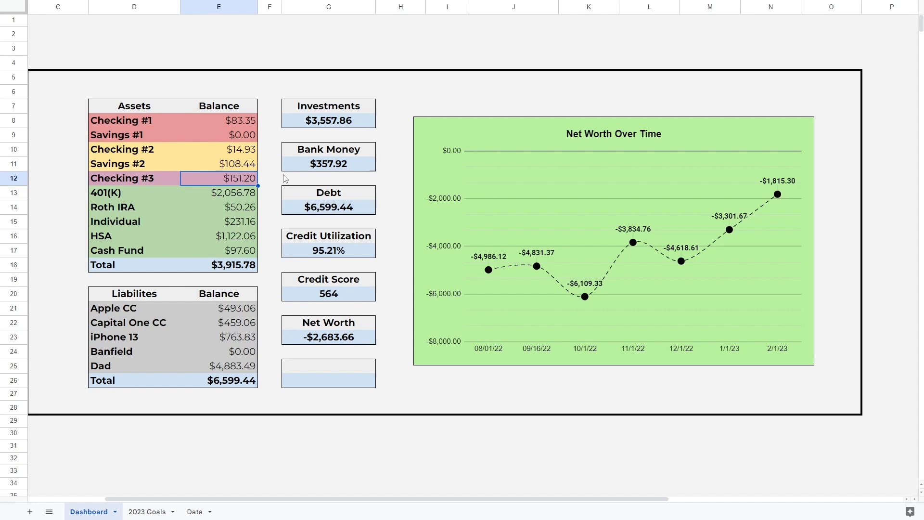
text(195.25)
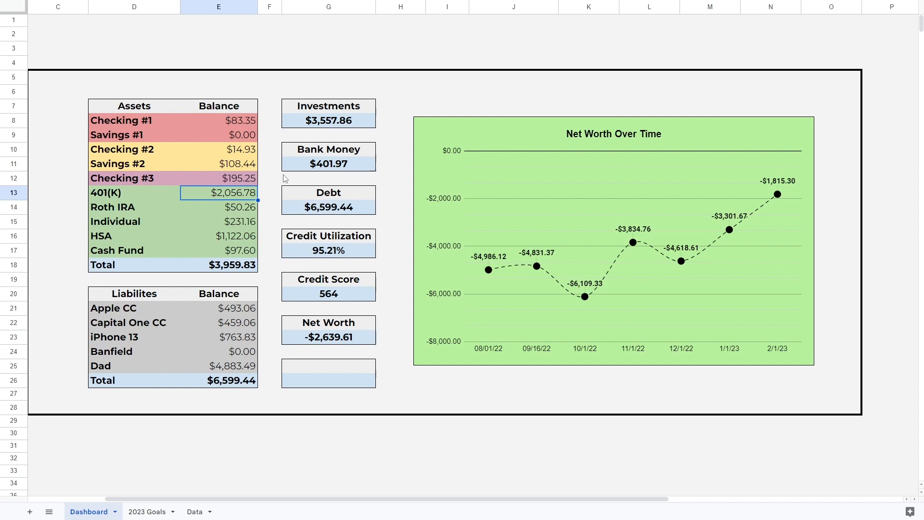
key(Delete)
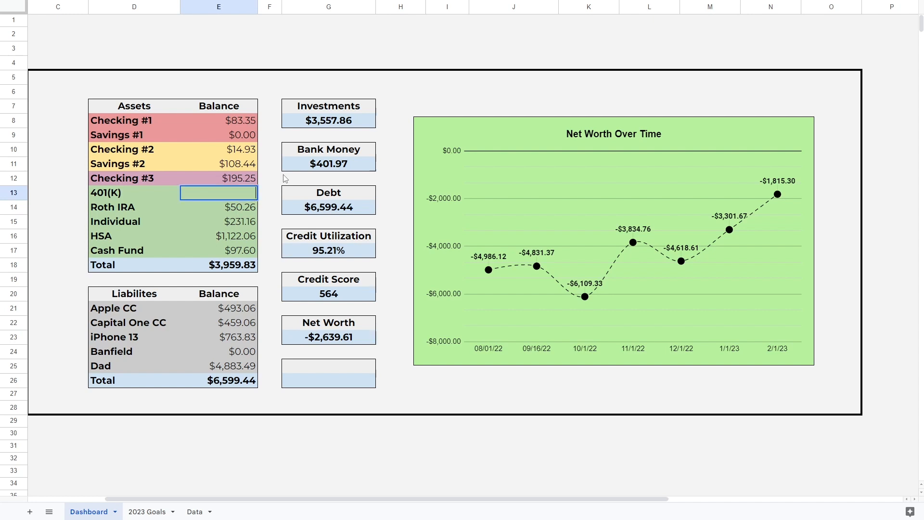
text(2146.)
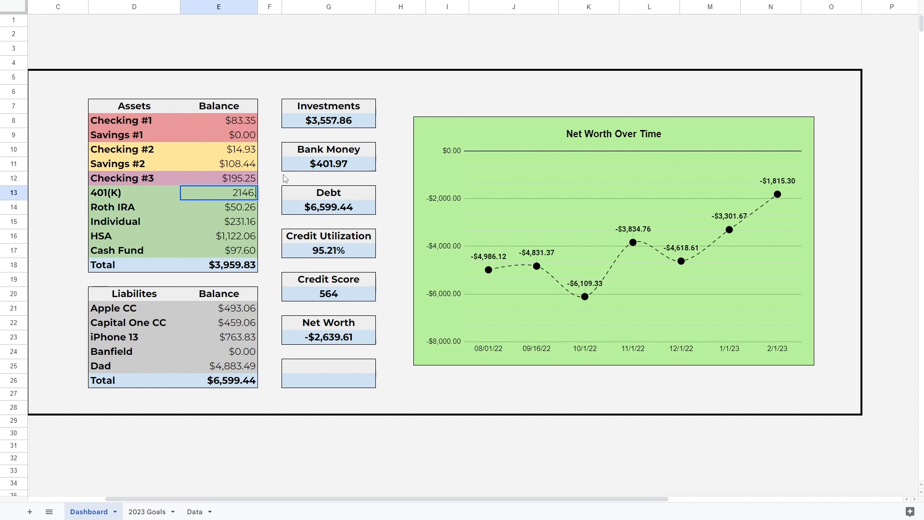
text(23)
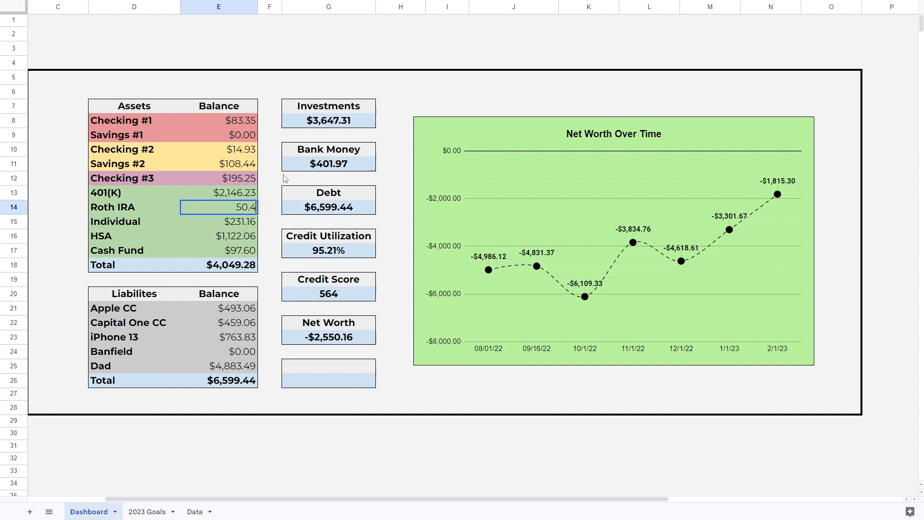
key(Return)
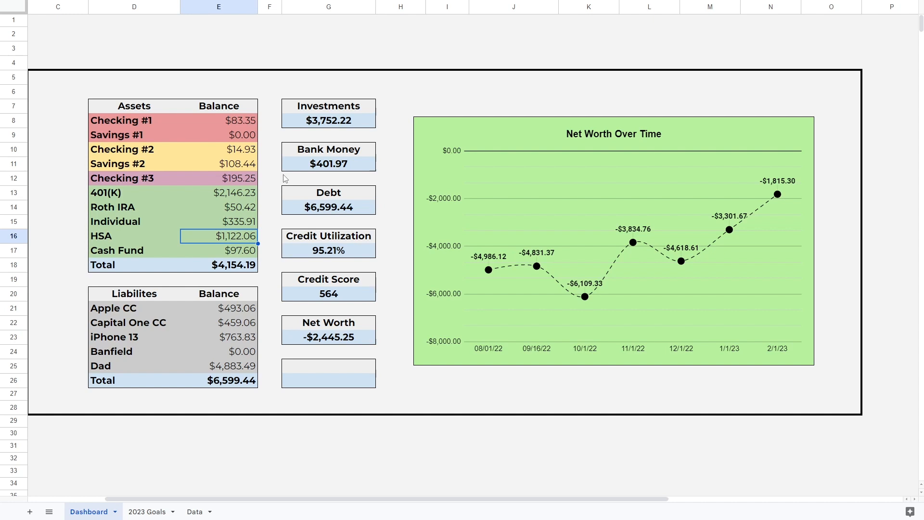
text(1198)
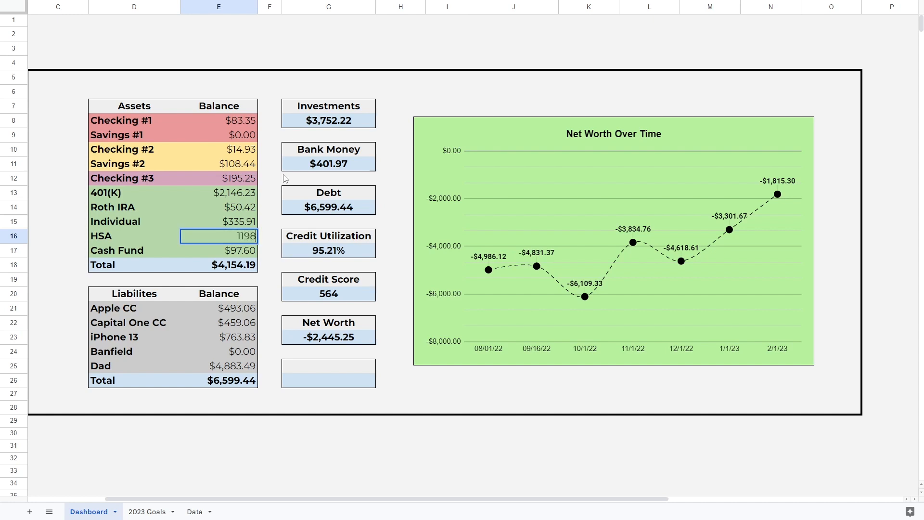
key(Return)
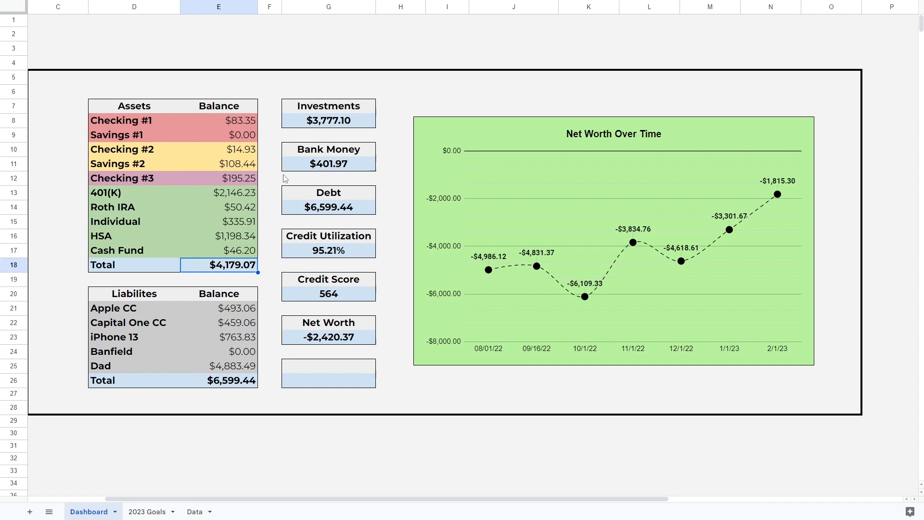
Set Apple CC to 494.23 and rename Capital One CC to Platinum CC.
click(218, 308)
text(494.)
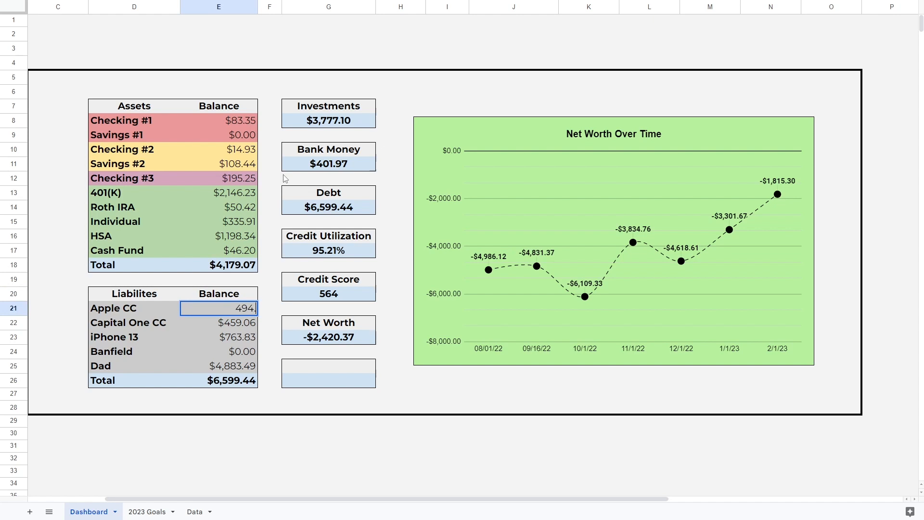
key(Return)
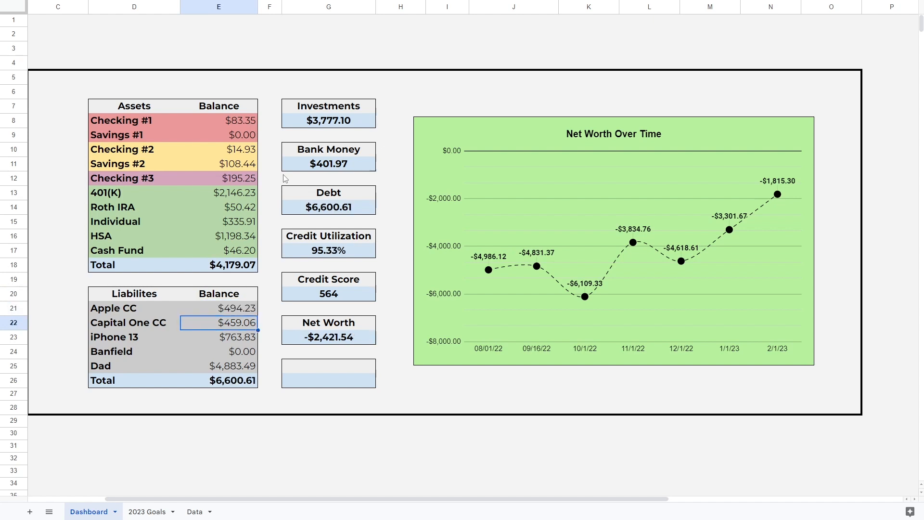
click(134, 322)
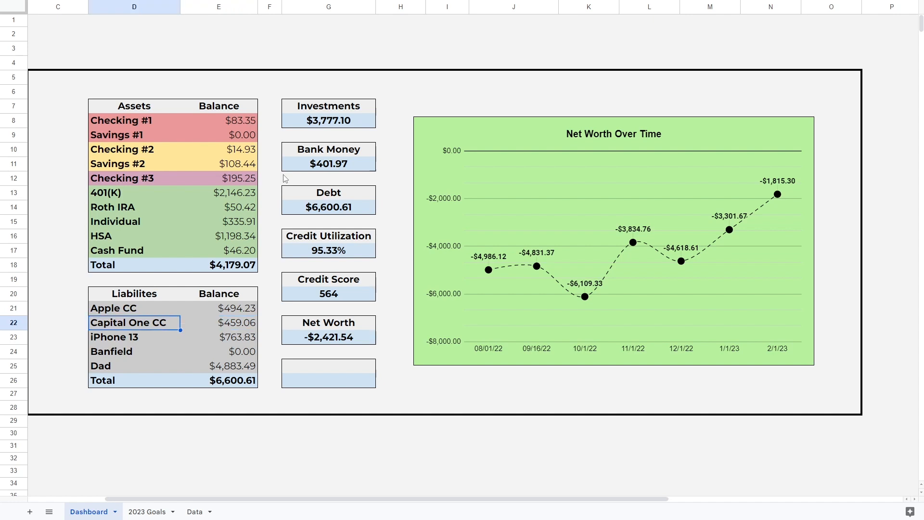
double_click(128, 322)
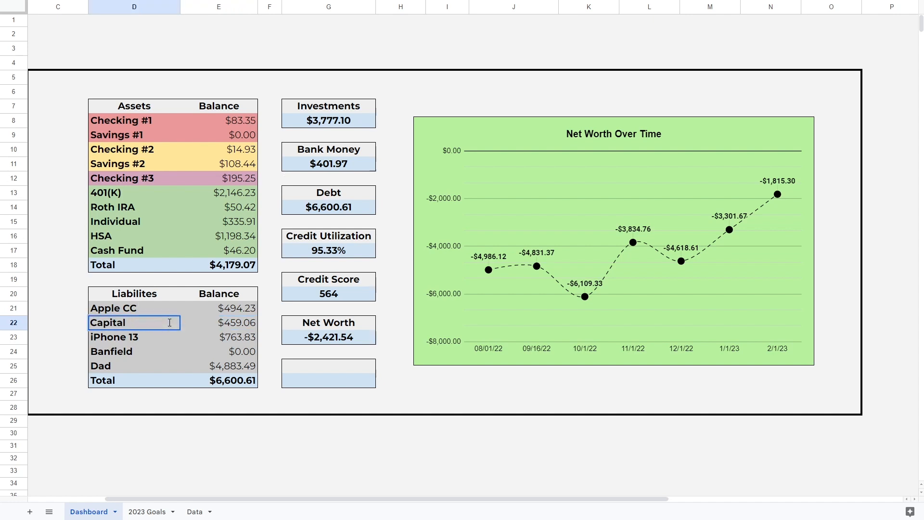
text(Platinum CC)
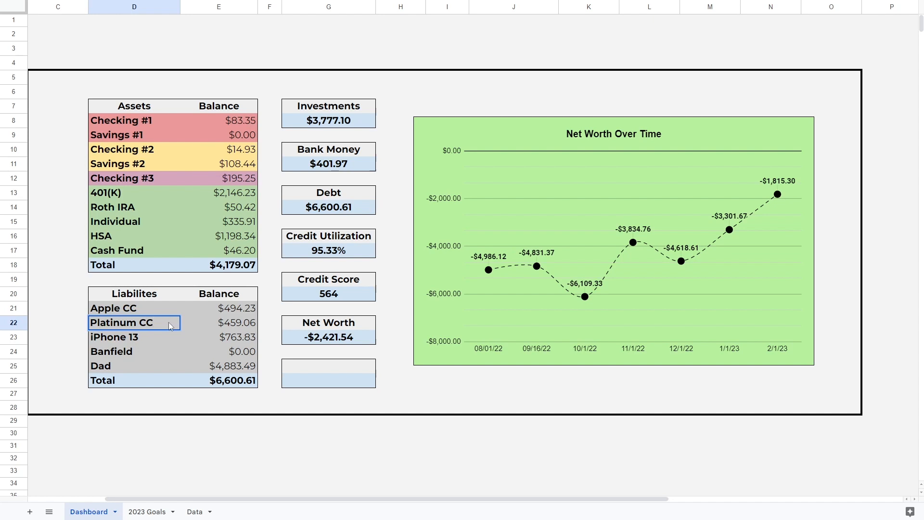
Set Platinum CC to $434.48 and add Quicksilver CC at $447.28 in row 23.
click(218, 323)
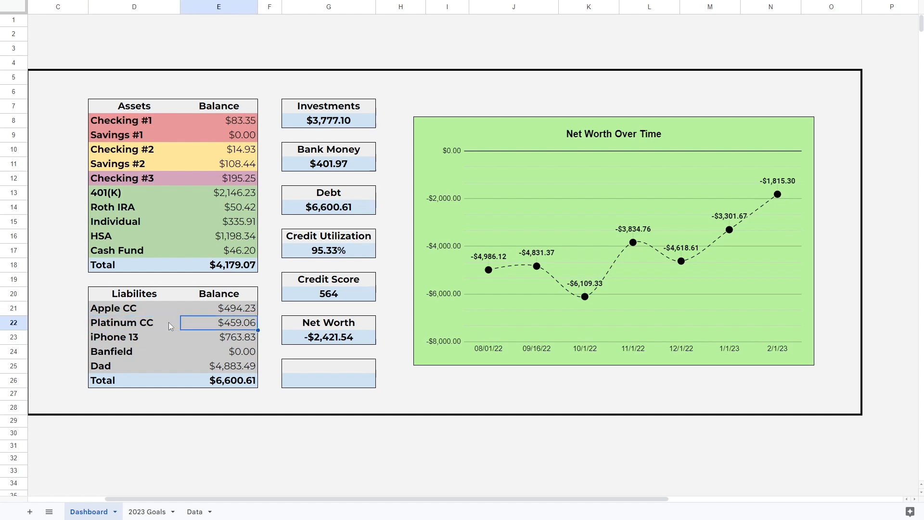
text(434.48)
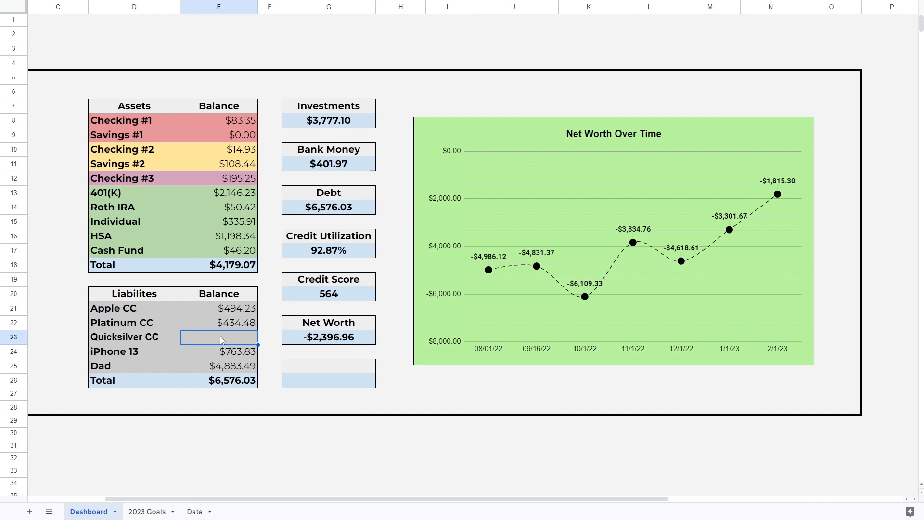
mouse_move(277, 341)
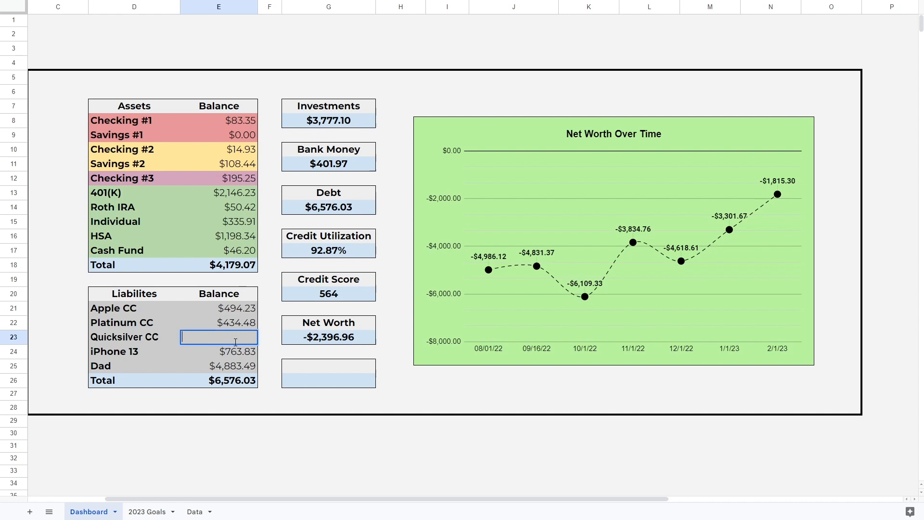
text(447.28)
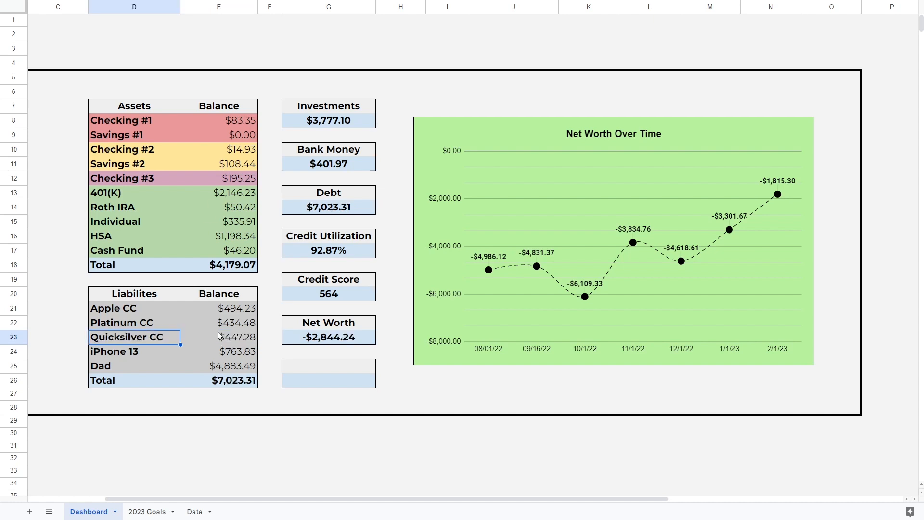
click(218, 336)
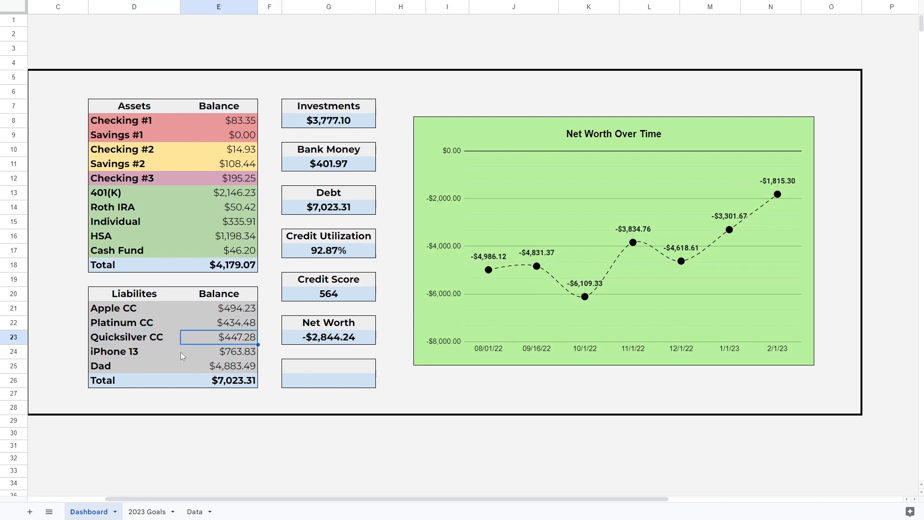
mouse_move(195, 329)
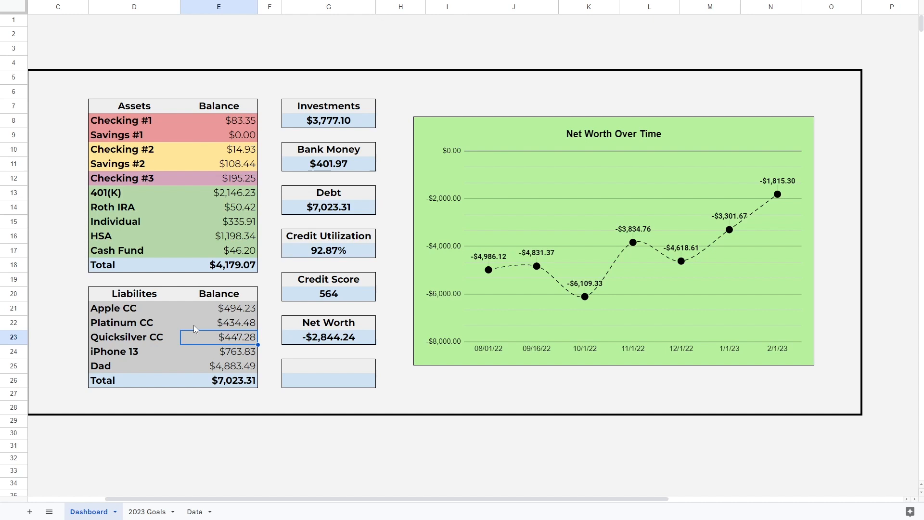
mouse_move(215, 339)
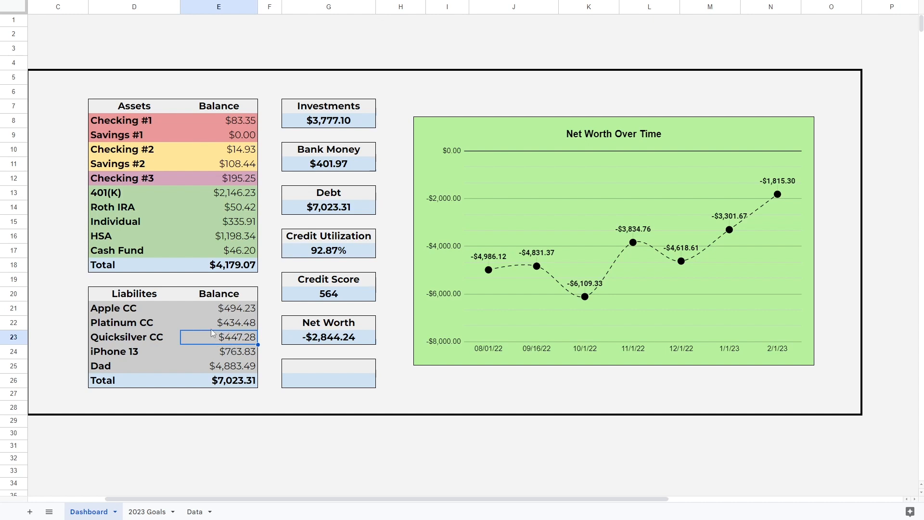
mouse_move(179, 342)
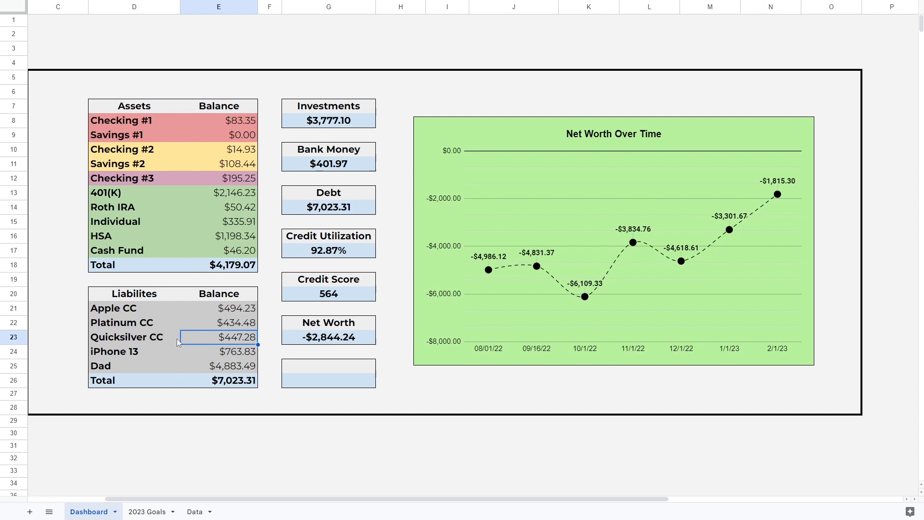
mouse_move(163, 347)
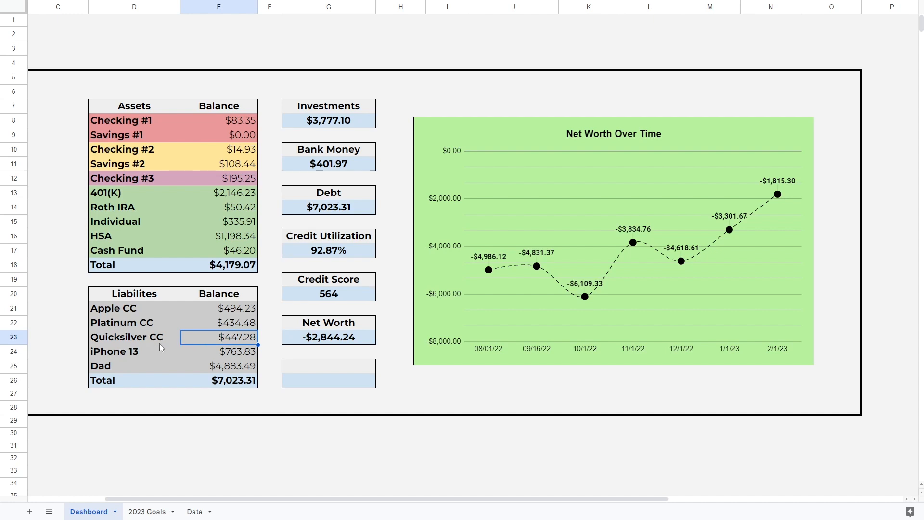
mouse_move(190, 342)
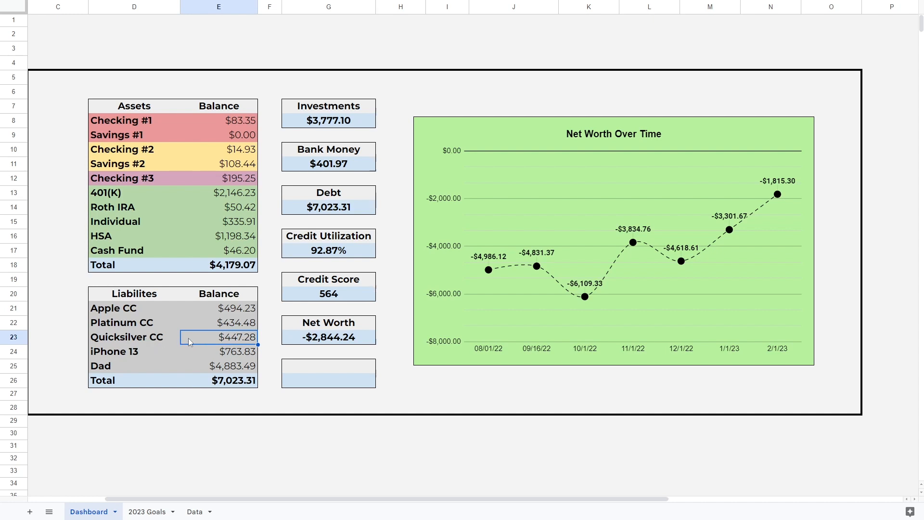
mouse_move(235, 344)
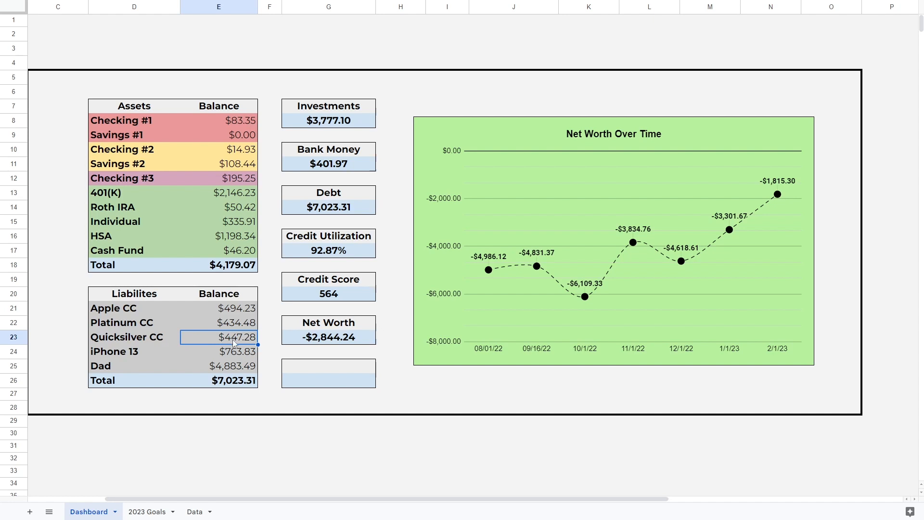
mouse_move(236, 357)
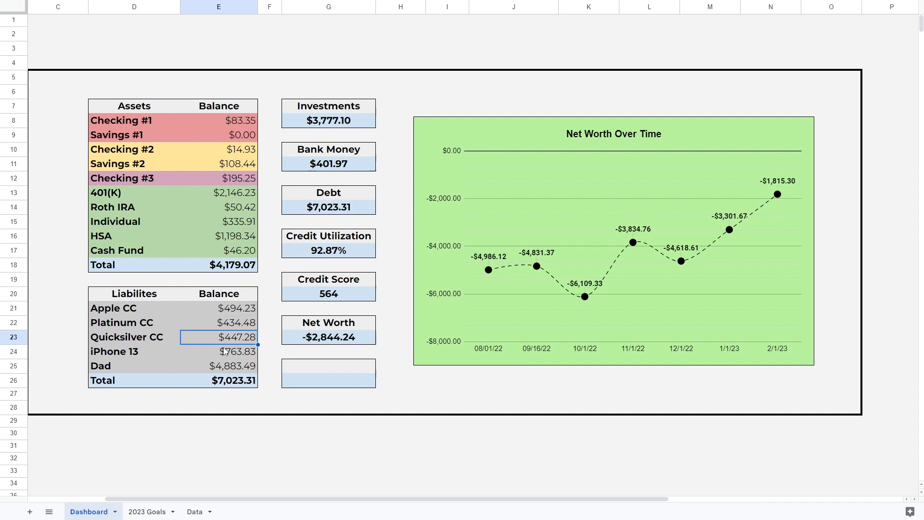
Enter 702.71 for iPhone 13, then check the liabilities total and Credit Utilization.
click(219, 351)
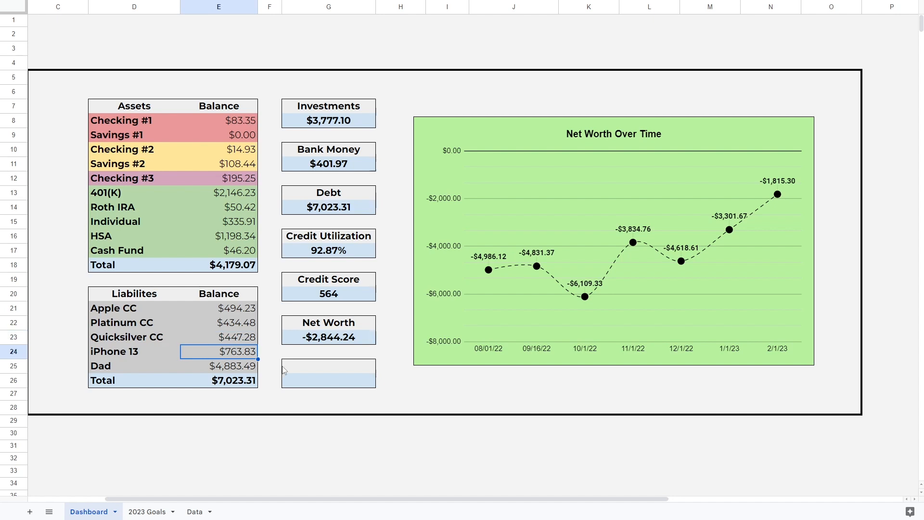
text(702.)
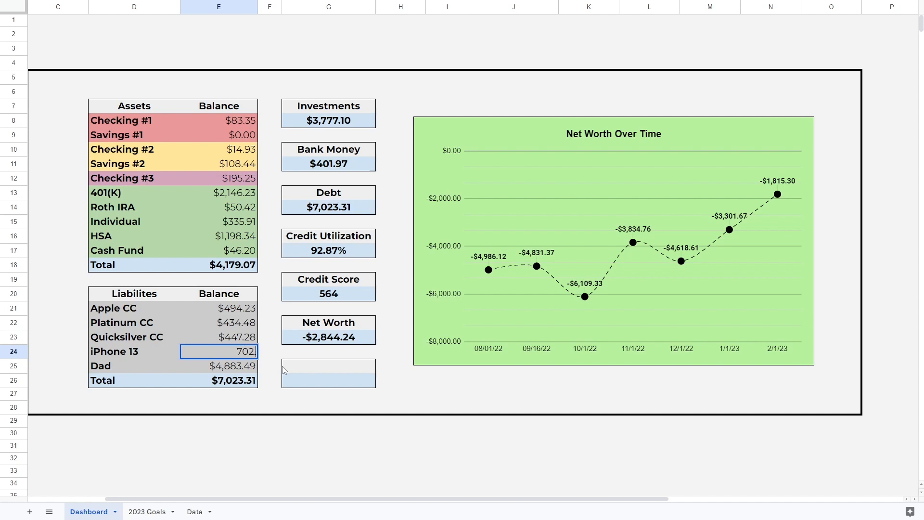
key(Return)
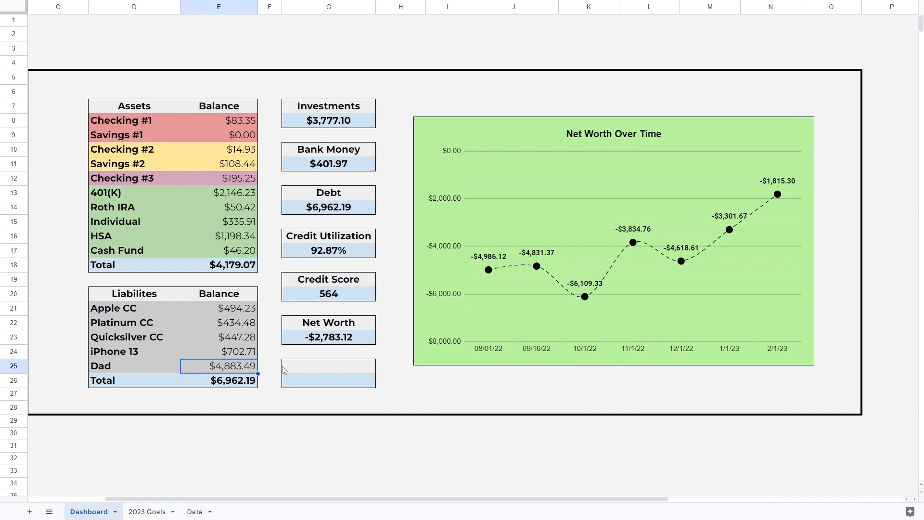
click(219, 381)
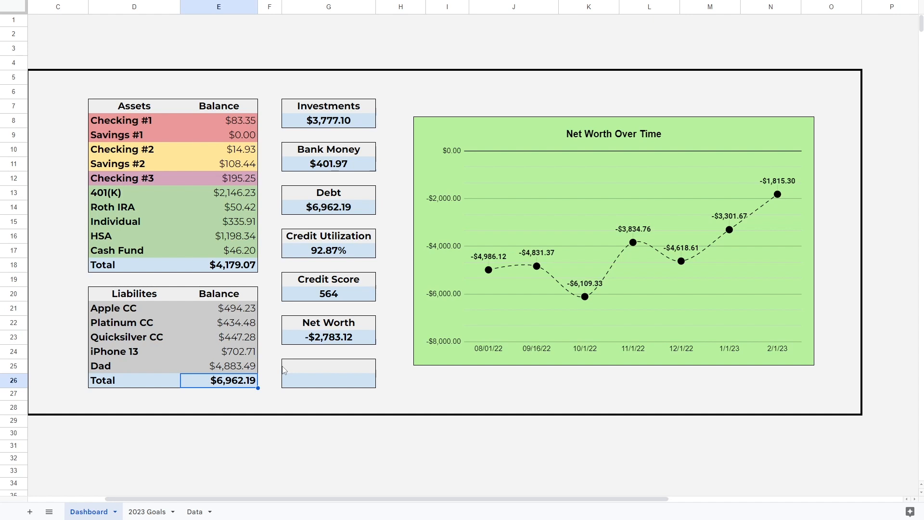
click(328, 250)
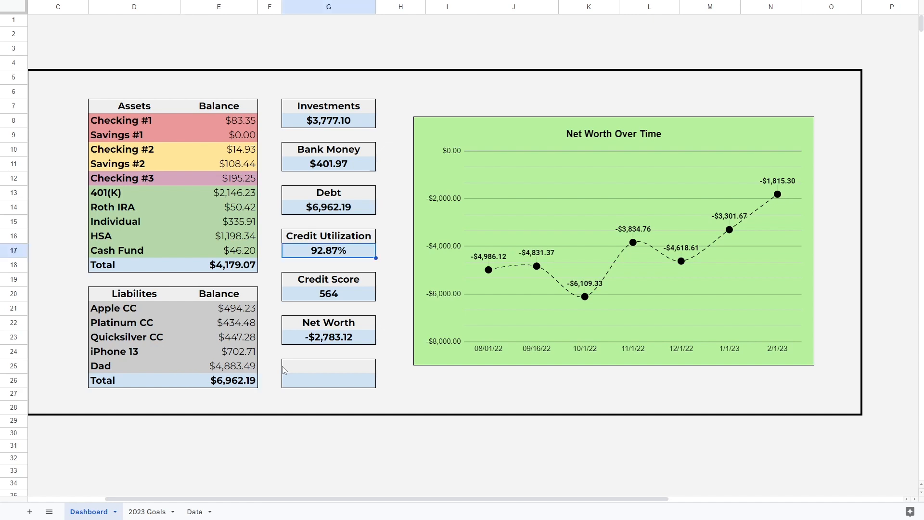
On the Data tab, add Quicksilver with a 500 limit and rename Capital One to Platinum.
click(194, 511)
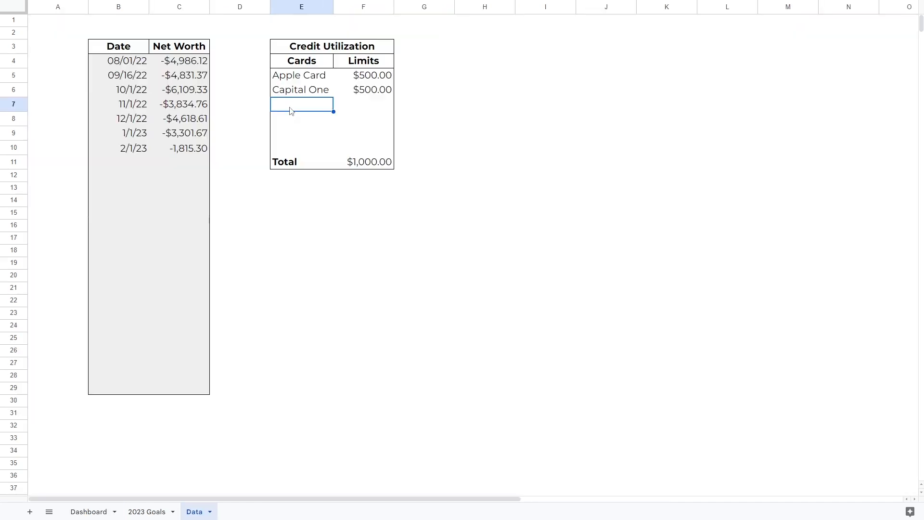
text(Quicksilver)
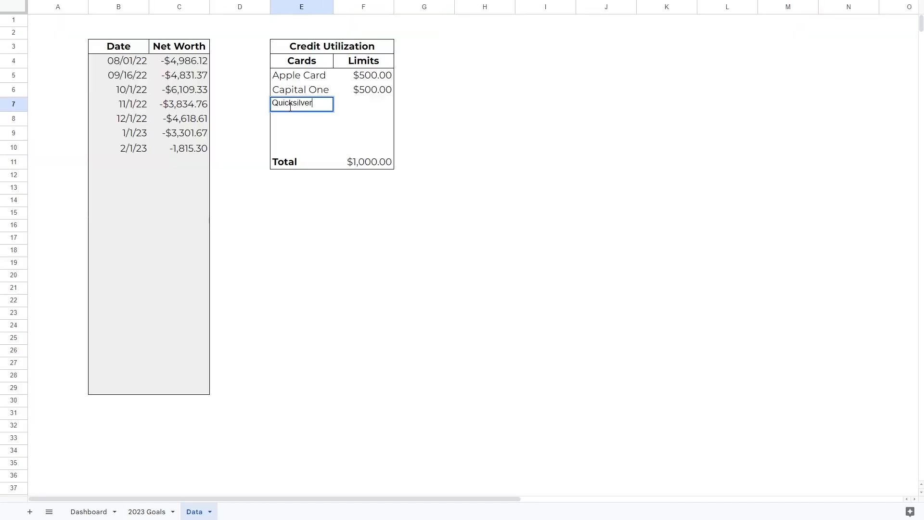
text(Platinum)
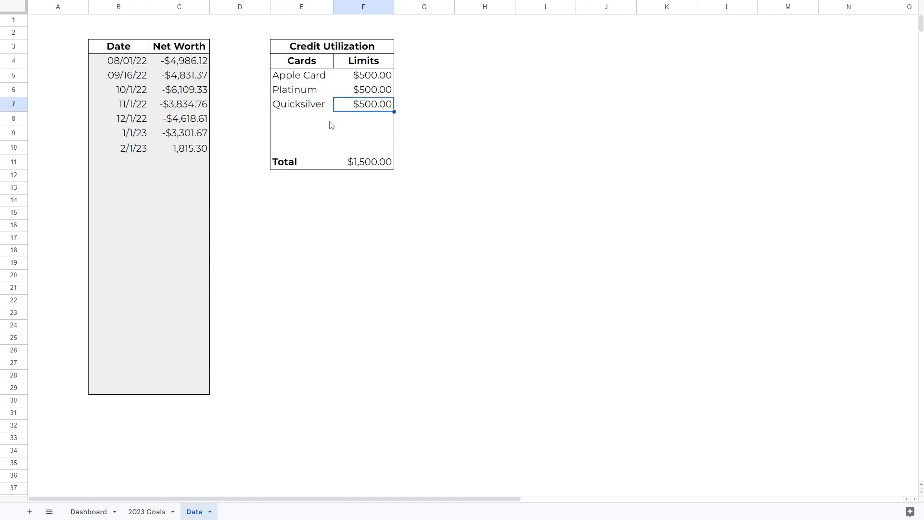
click(363, 162)
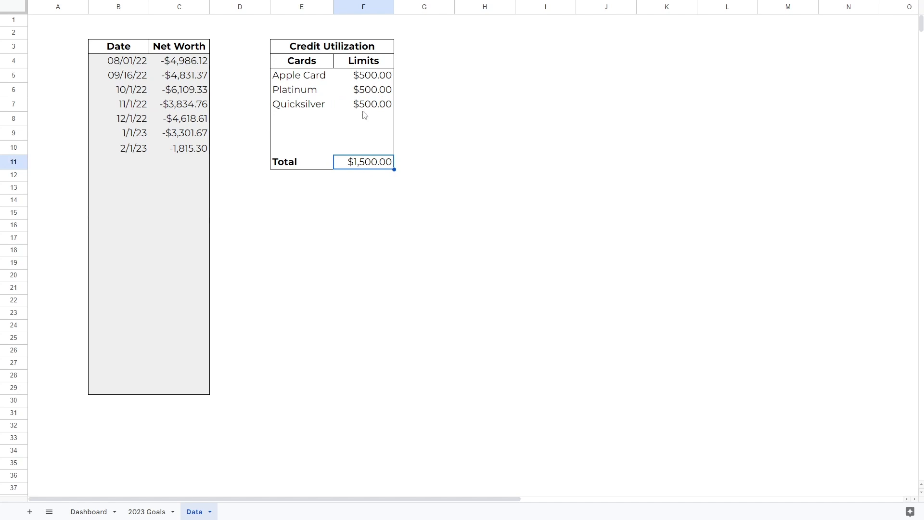
click(87, 512)
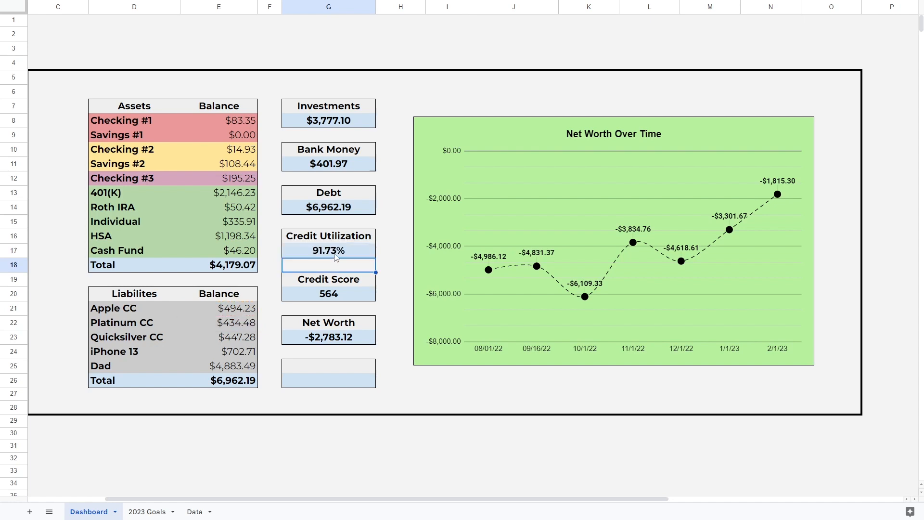
mouse_move(337, 257)
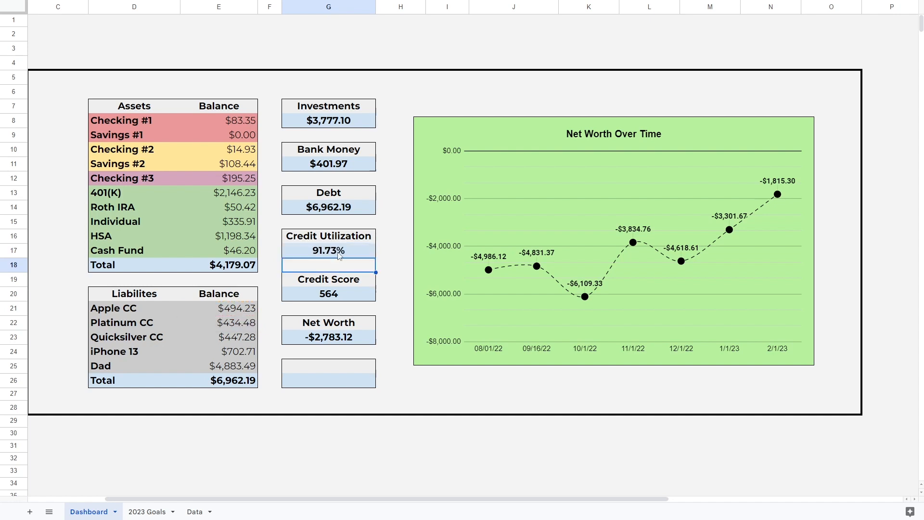
mouse_move(233, 223)
text(574)
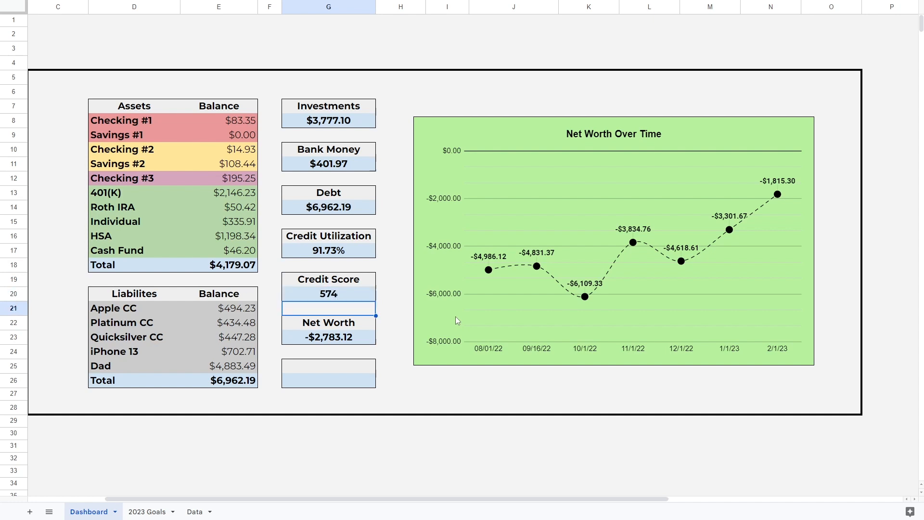
Set the credit score to 574 and copy -$2,783.12 into the Data sheet's 3/1/23 row.
click(329, 294)
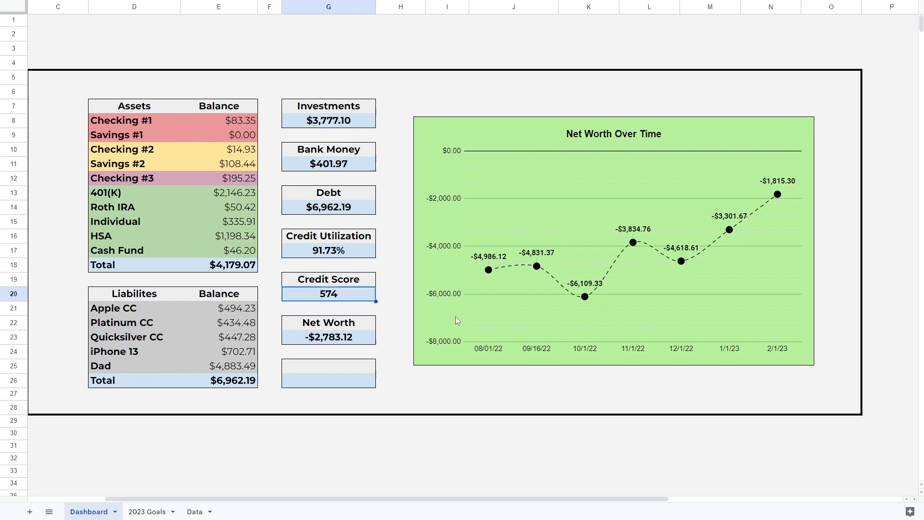
click(329, 337)
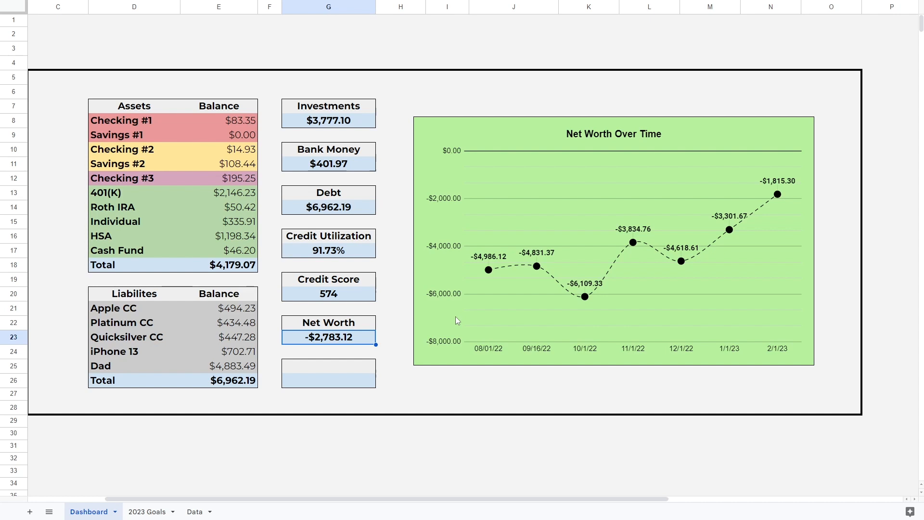
click(195, 511)
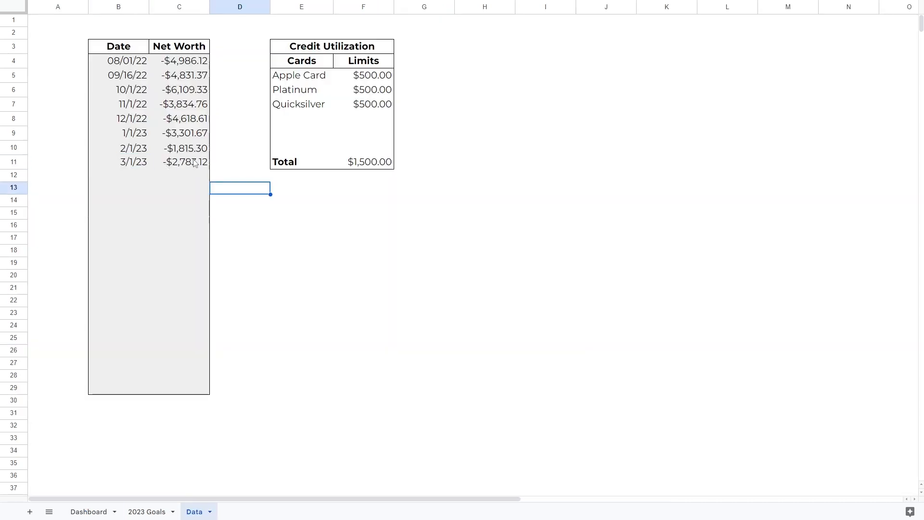
click(179, 163)
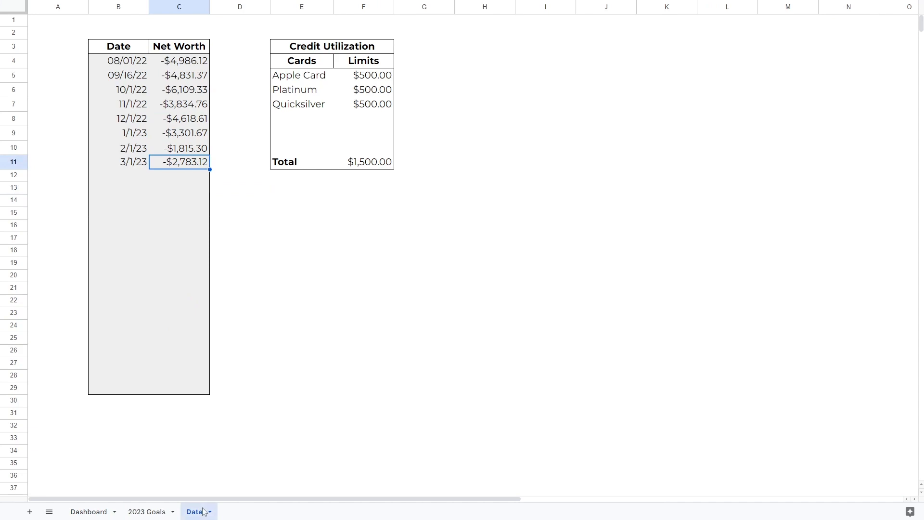
click(88, 511)
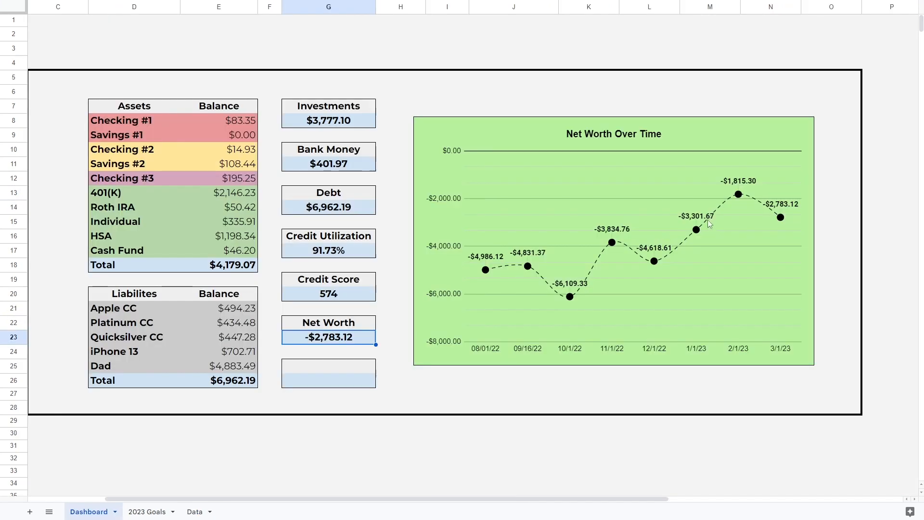
mouse_move(882, 418)
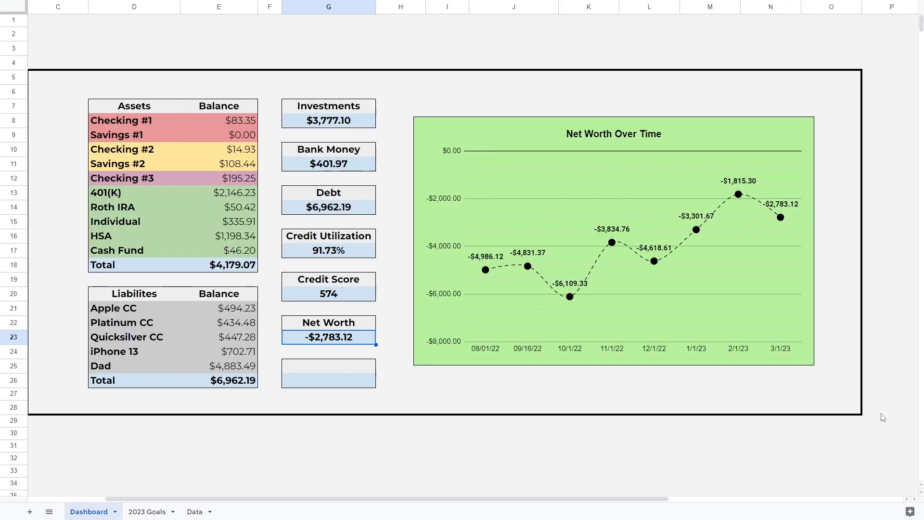
mouse_move(517, 346)
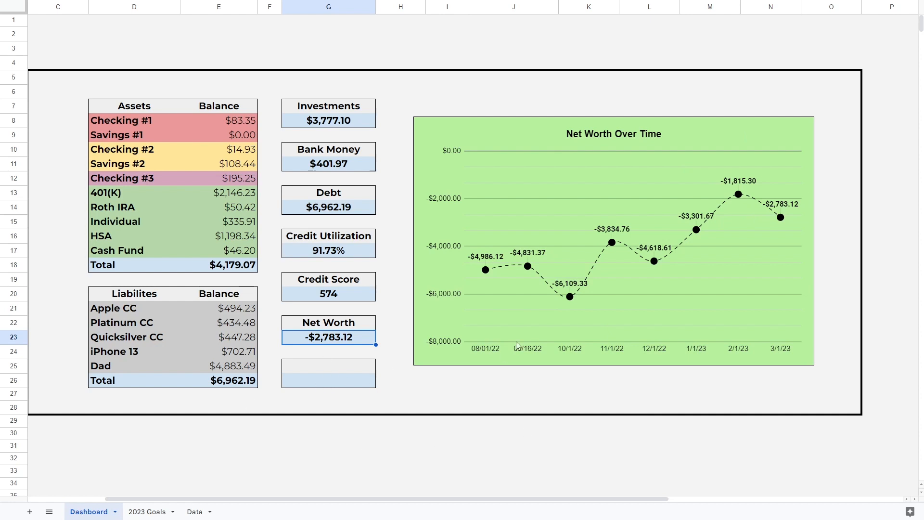
mouse_move(573, 402)
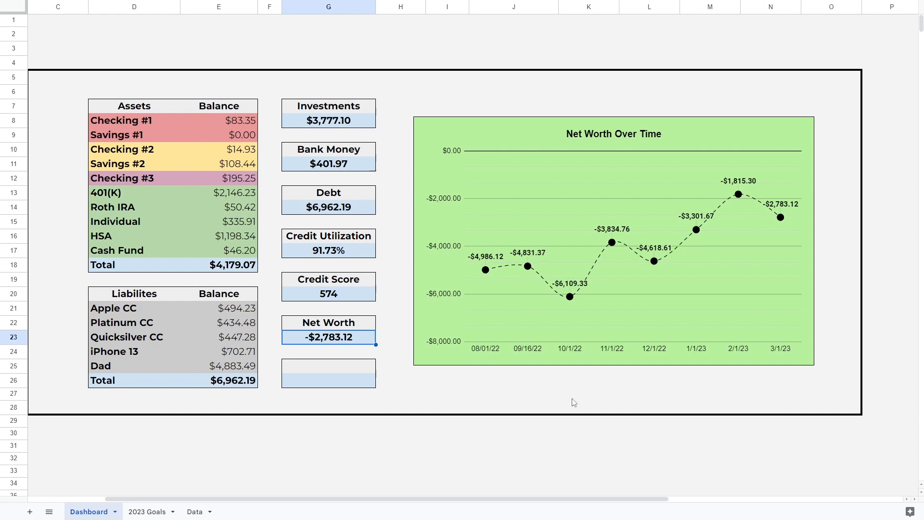
mouse_move(656, 232)
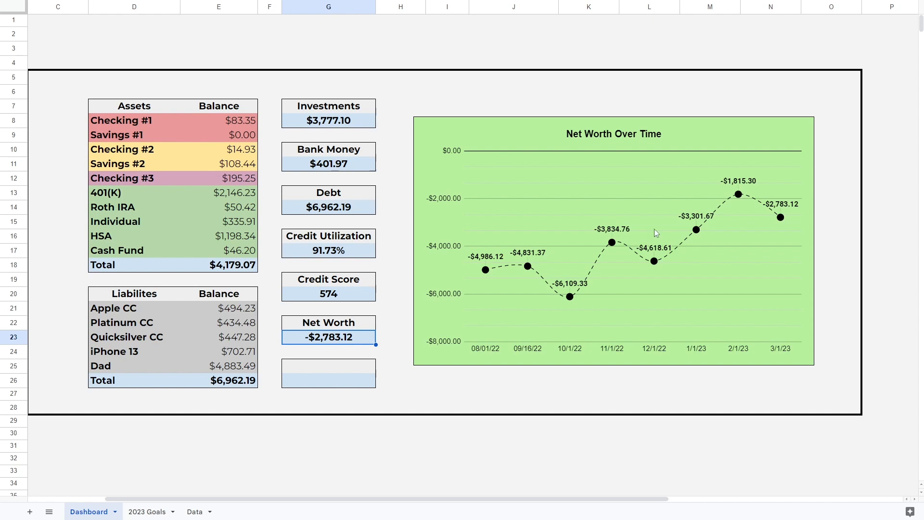
mouse_move(632, 262)
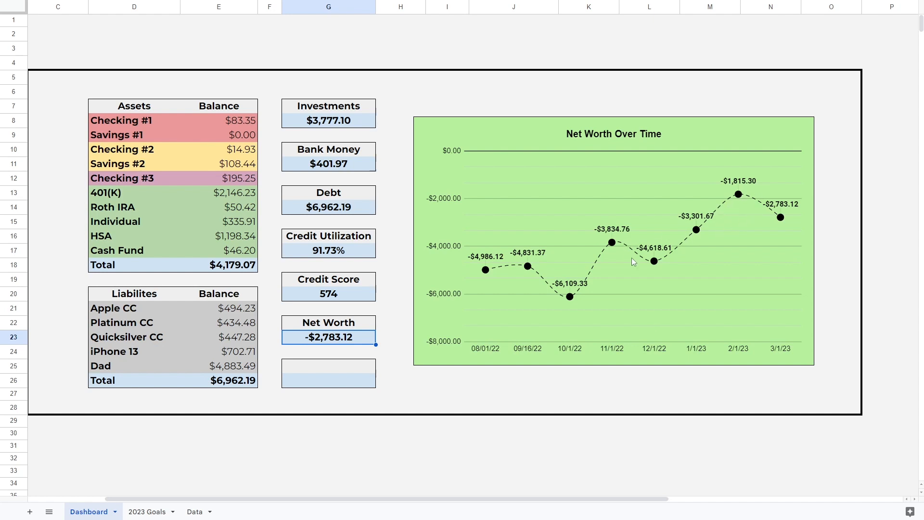
mouse_move(785, 226)
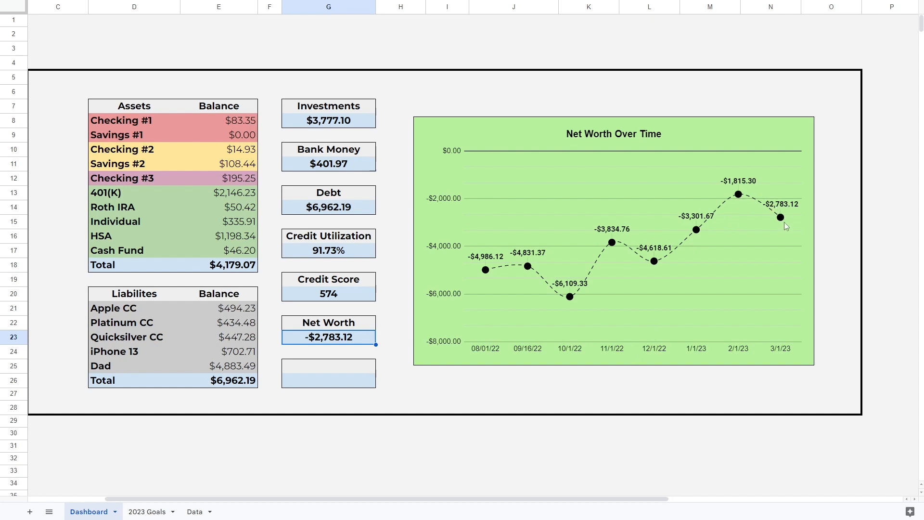
mouse_move(780, 228)
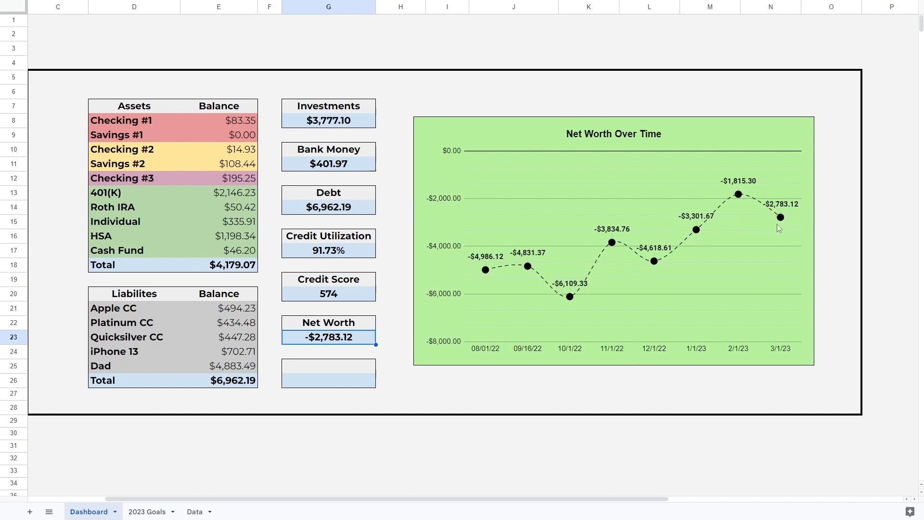
mouse_move(757, 274)
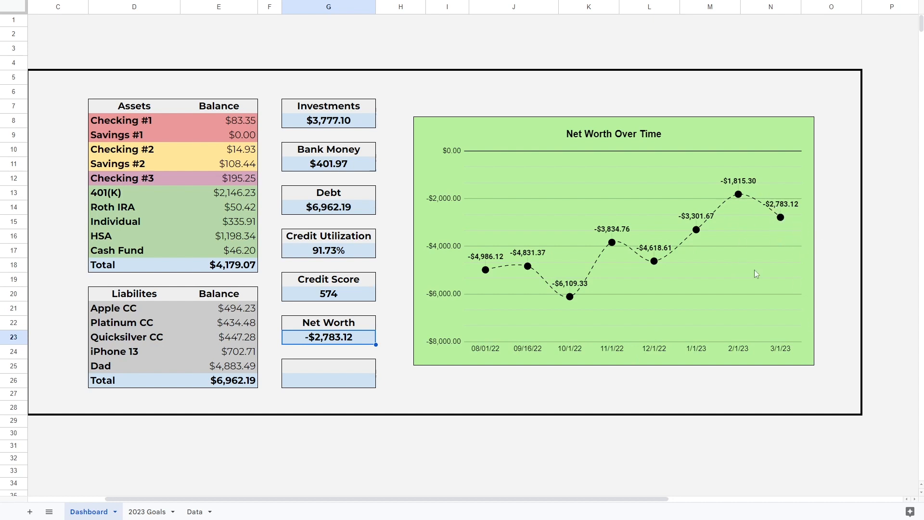
mouse_move(490, 276)
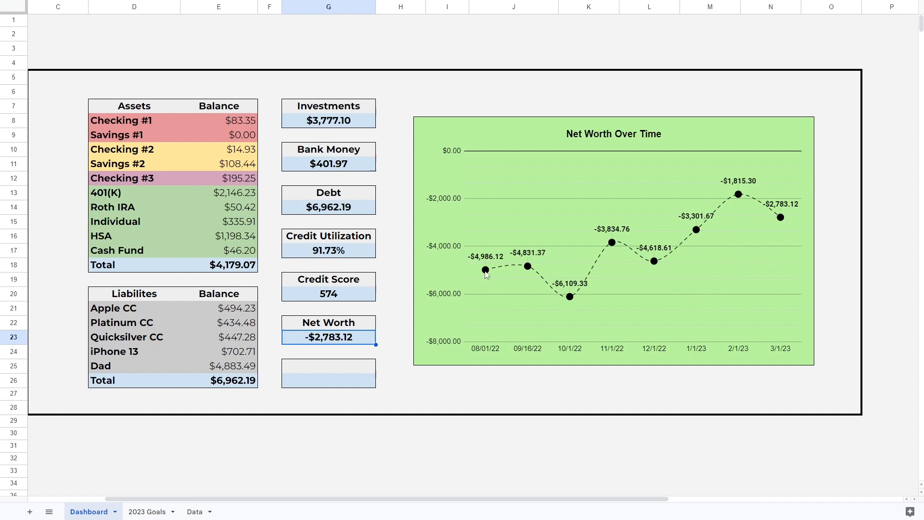
mouse_move(780, 221)
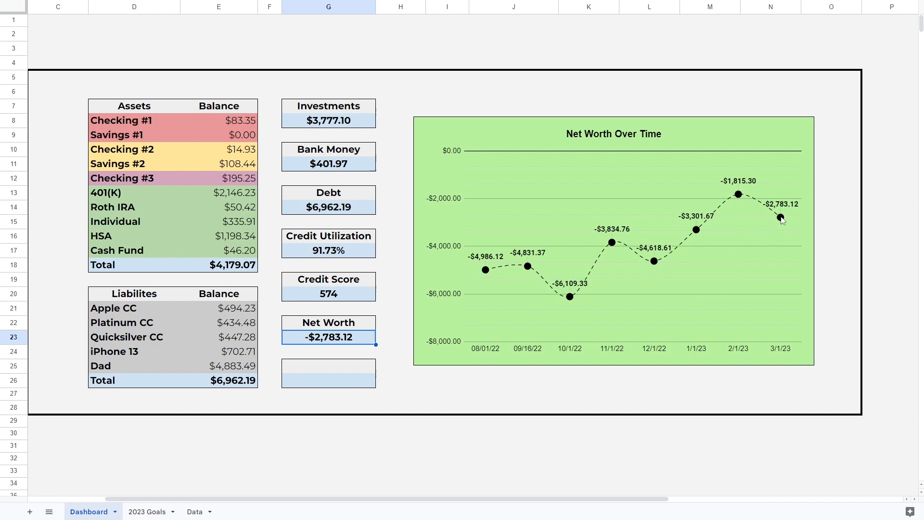
mouse_move(292, 260)
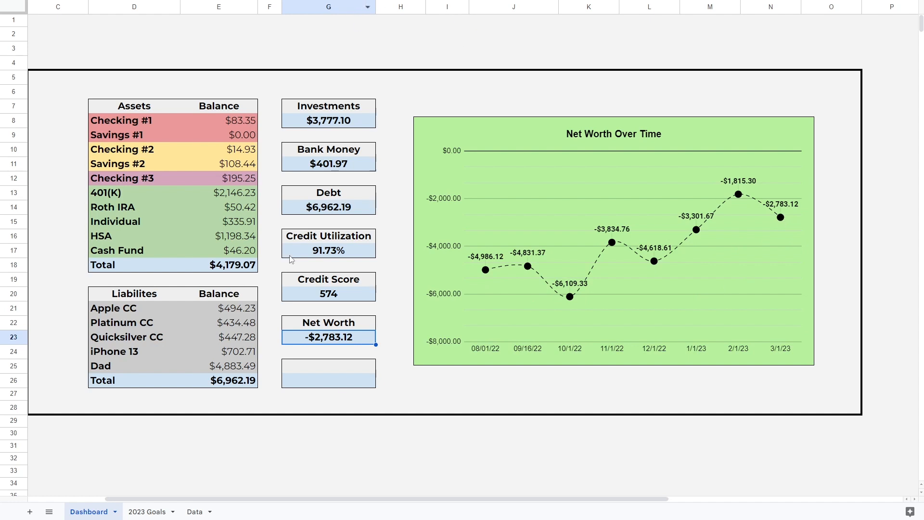
mouse_move(222, 388)
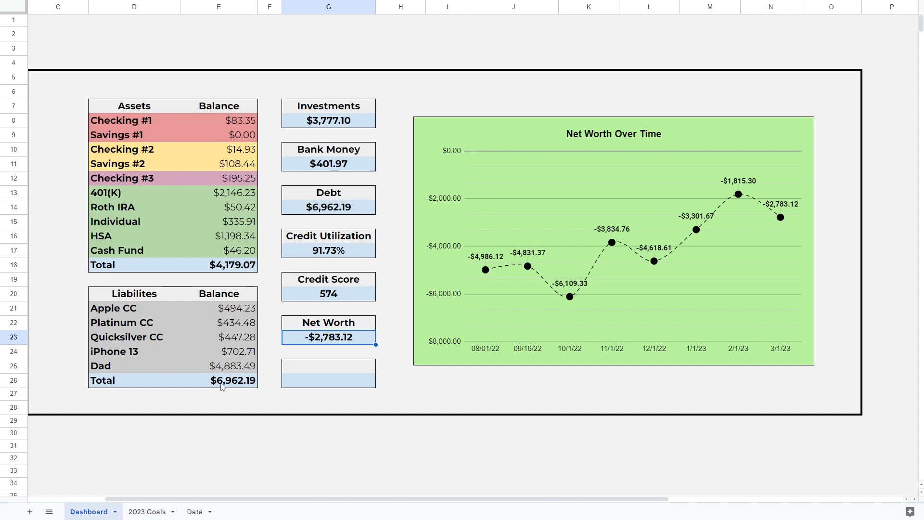
After reviewing the Net Worth Over Time chart, switch to the 2023 Goals sheet.
click(147, 511)
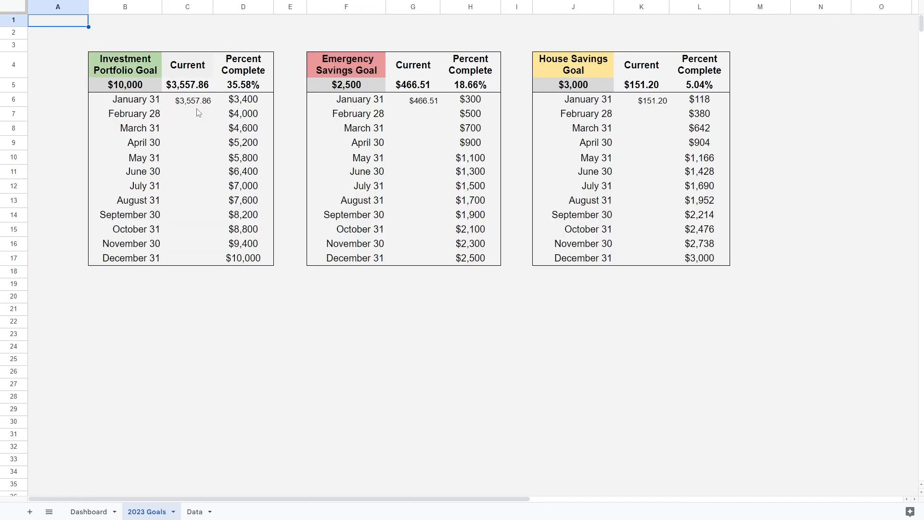
Copy the Dashboard's $3,777.10 Investments total into C7 on 2023 Goals.
click(188, 113)
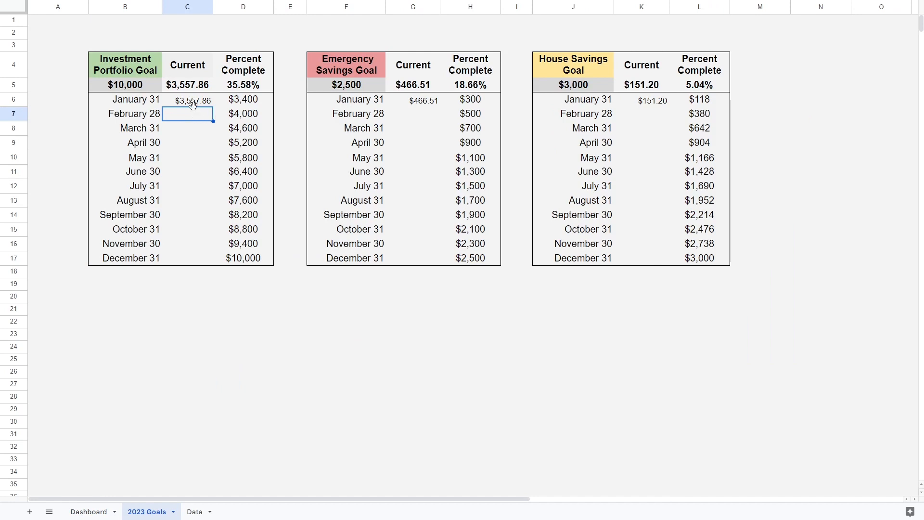
mouse_move(202, 119)
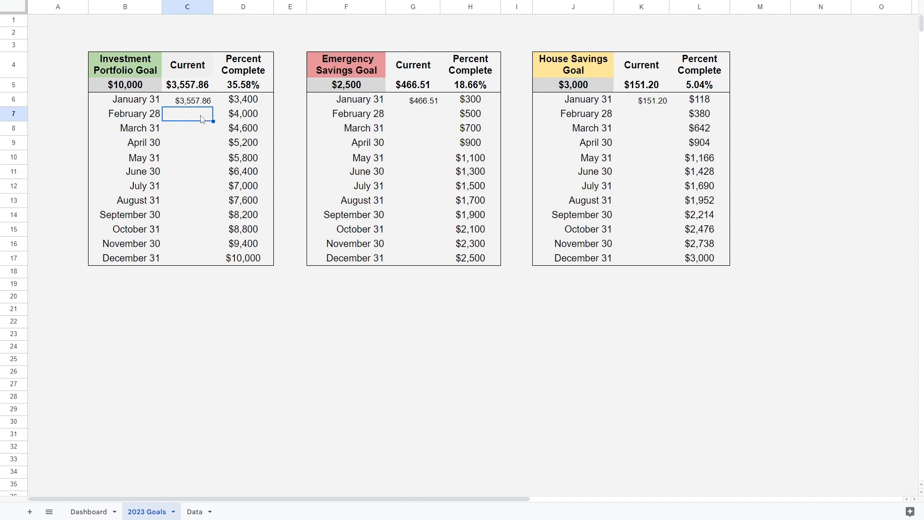
mouse_move(187, 106)
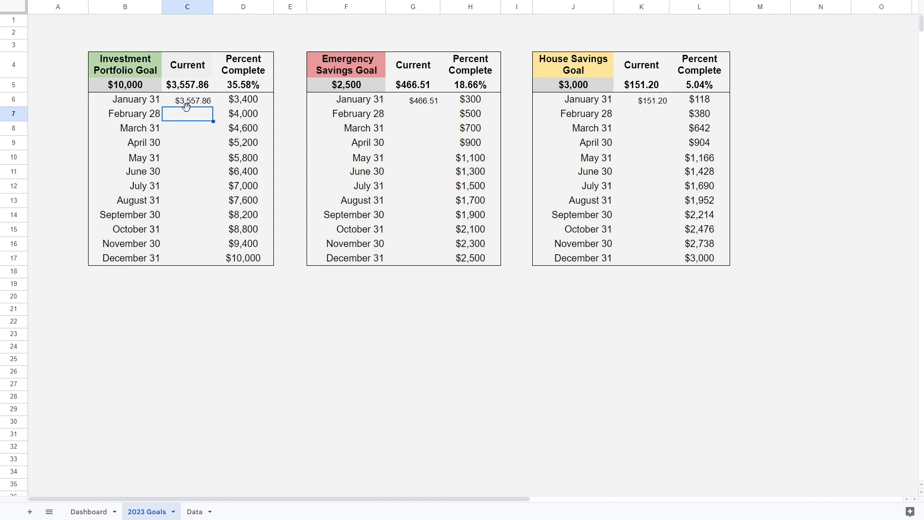
click(87, 512)
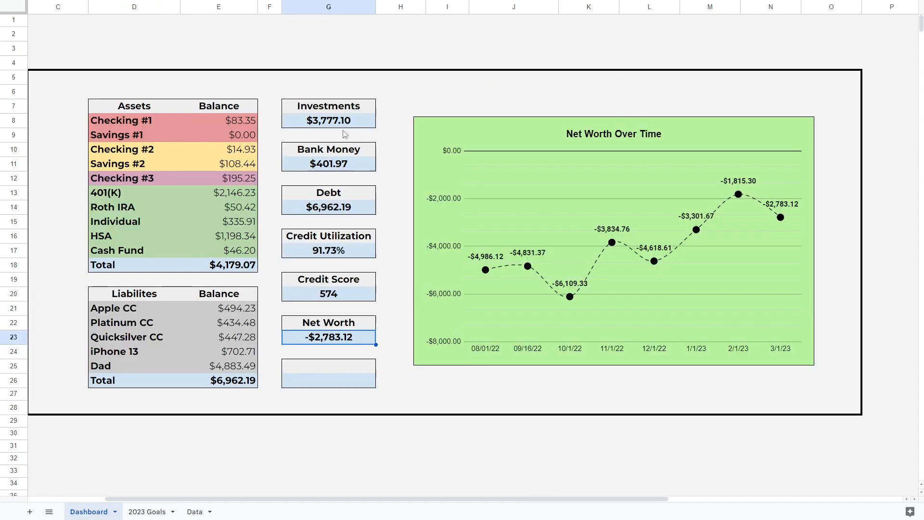
click(328, 120)
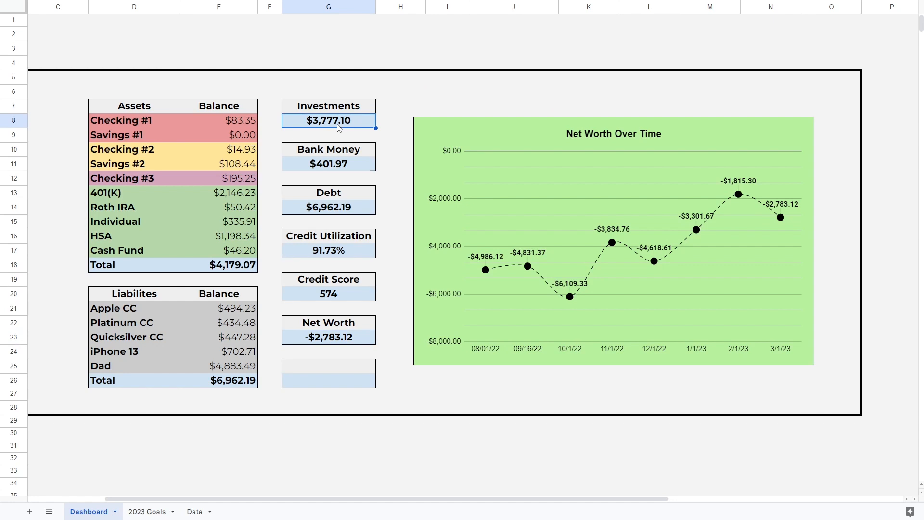
click(147, 512)
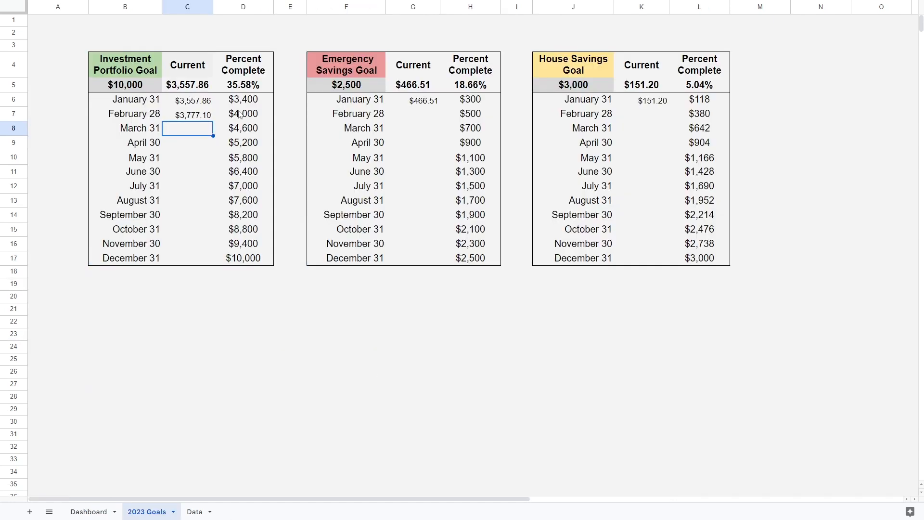
click(242, 113)
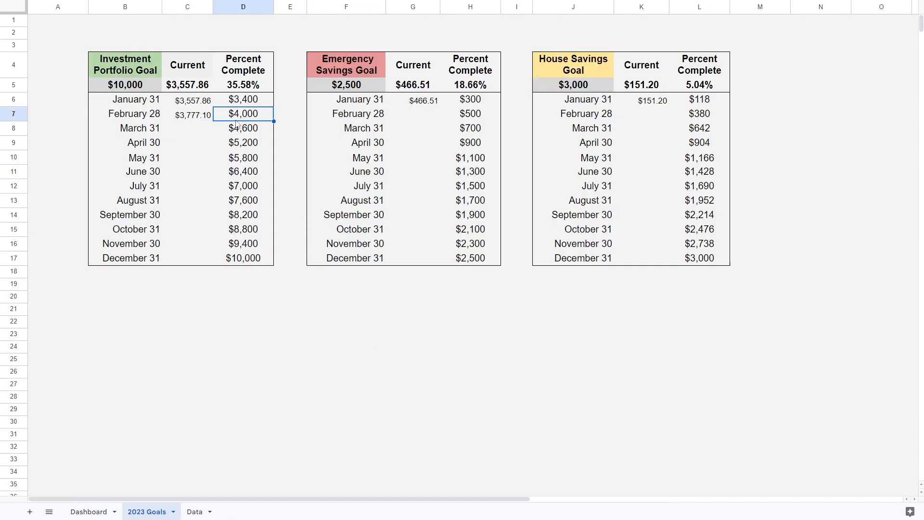
mouse_move(221, 120)
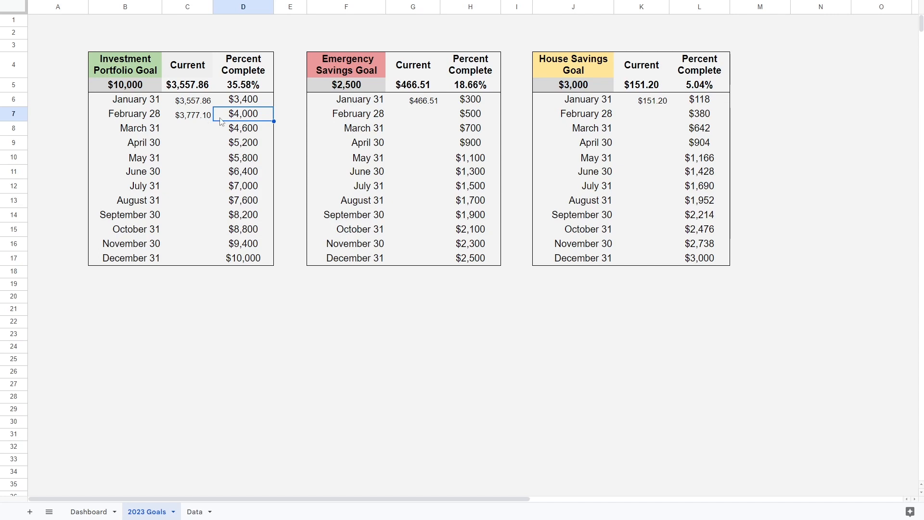
click(413, 113)
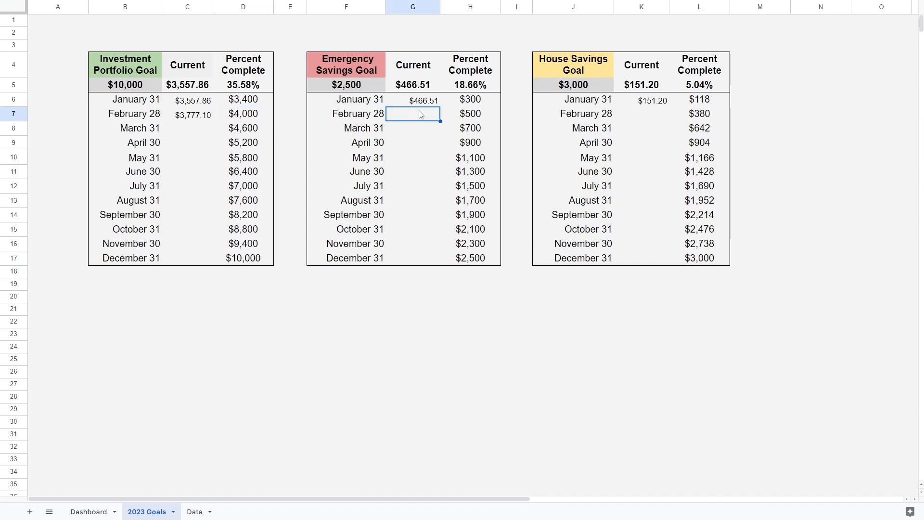
mouse_move(427, 110)
text($108.44)
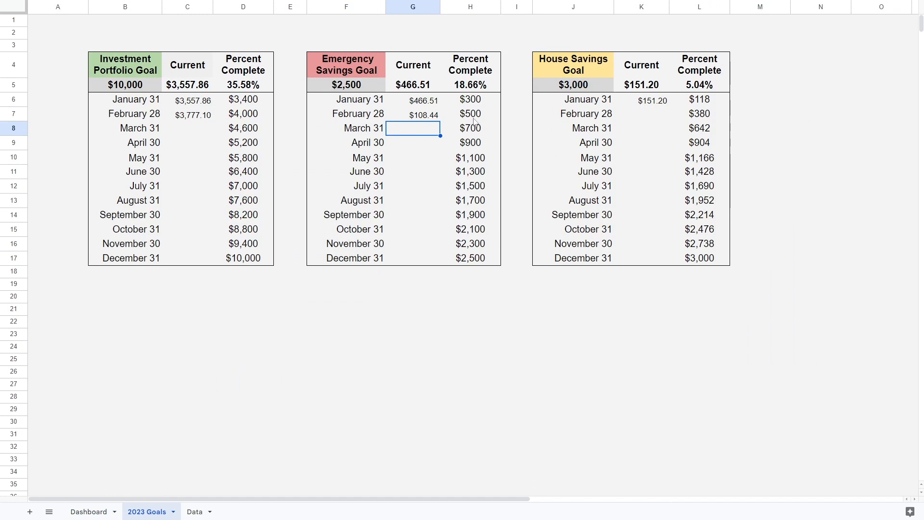
Enter 195.25 in K7 for February 28 house savings, then select C5.
click(641, 113)
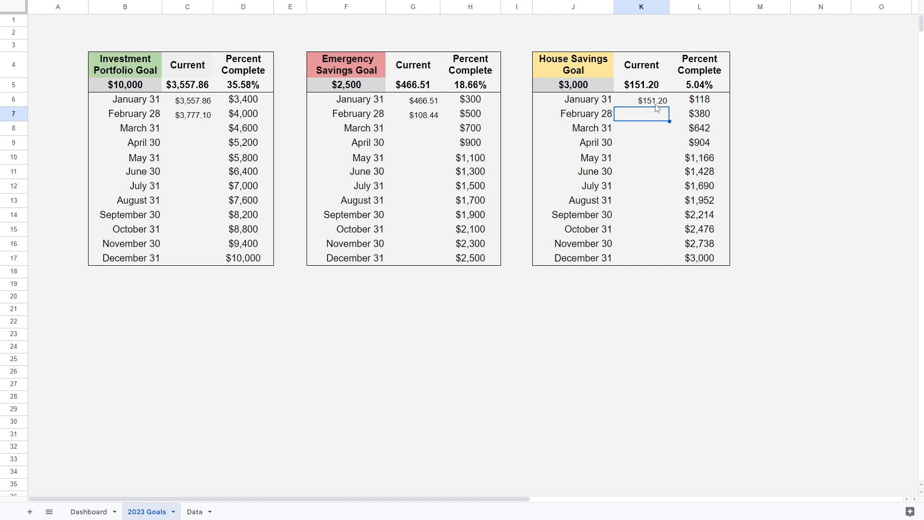
text(195.)
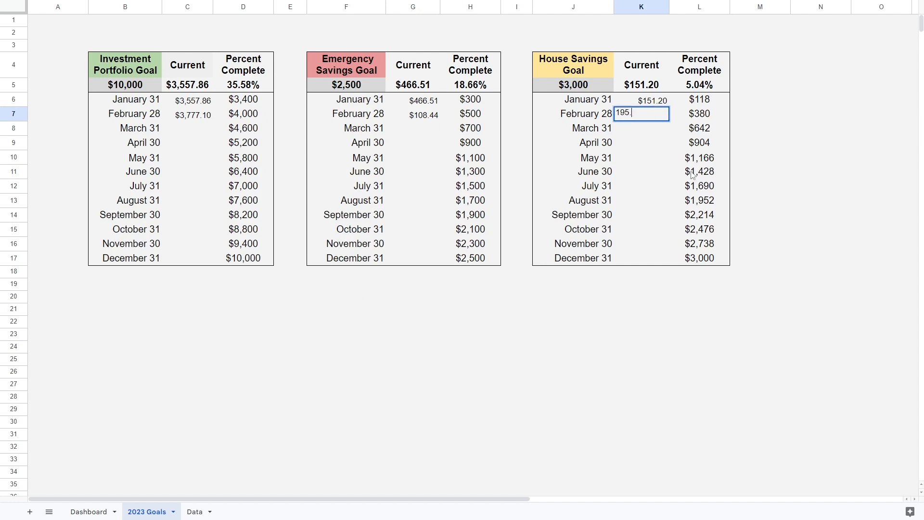
key(Return)
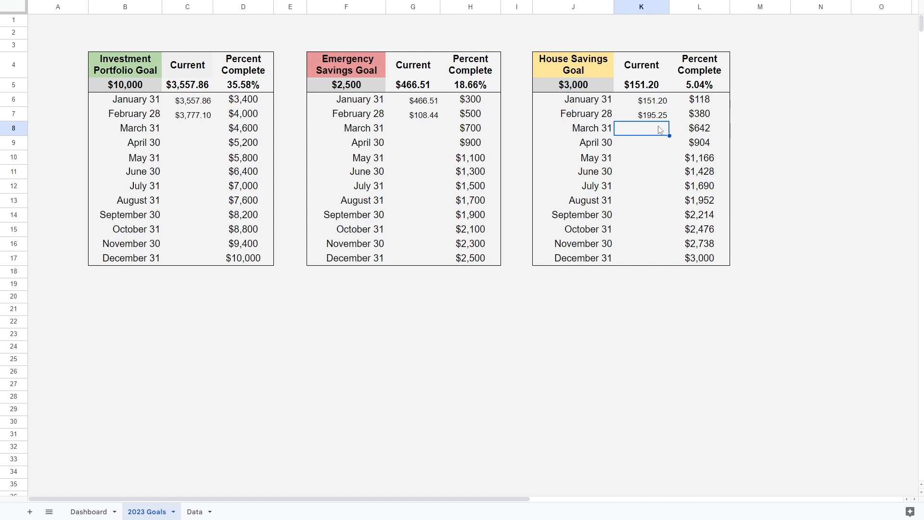
mouse_move(376, 129)
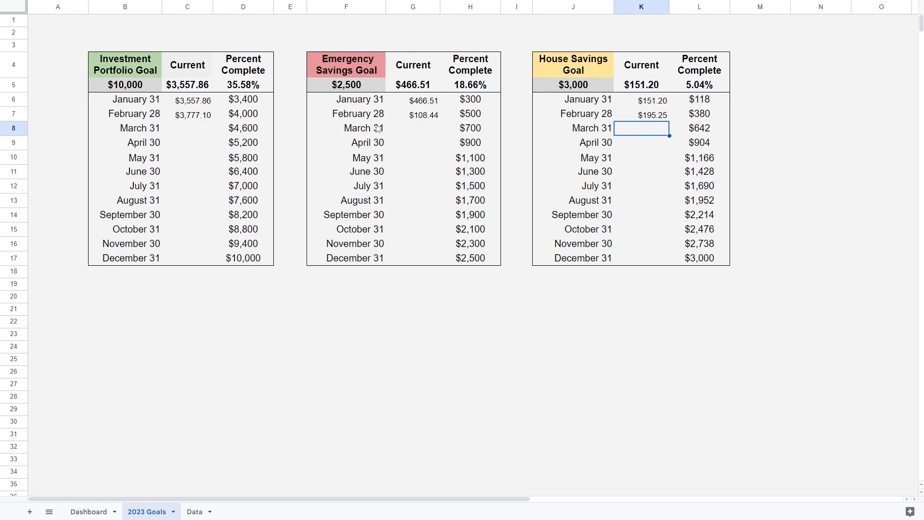
click(187, 84)
text(3777.1)
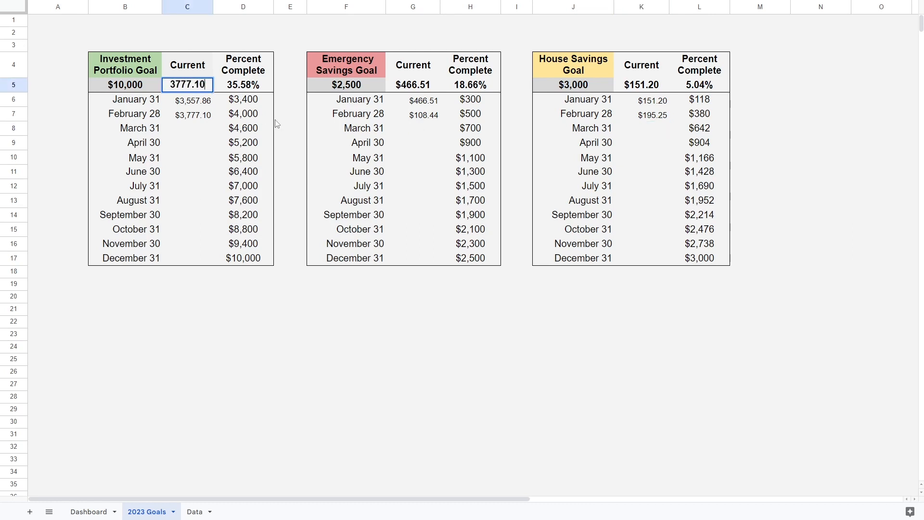
Enter 108.44 in G5 and 195.25 in K5, then return to the Dashboard sheet.
click(412, 84)
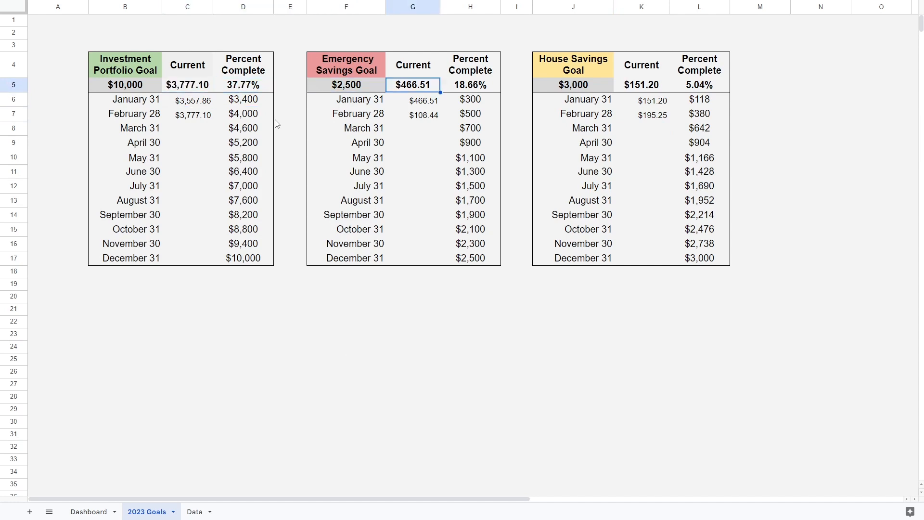
text(108)
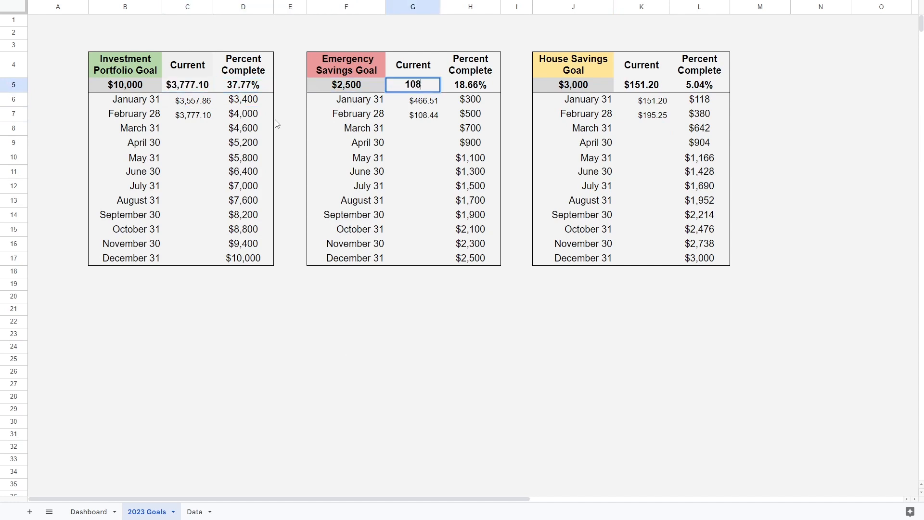
key(Return)
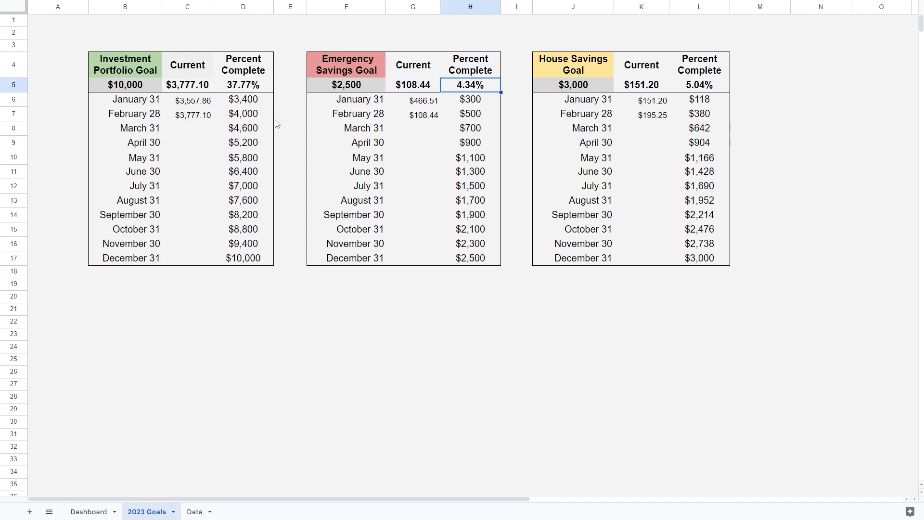
click(641, 85)
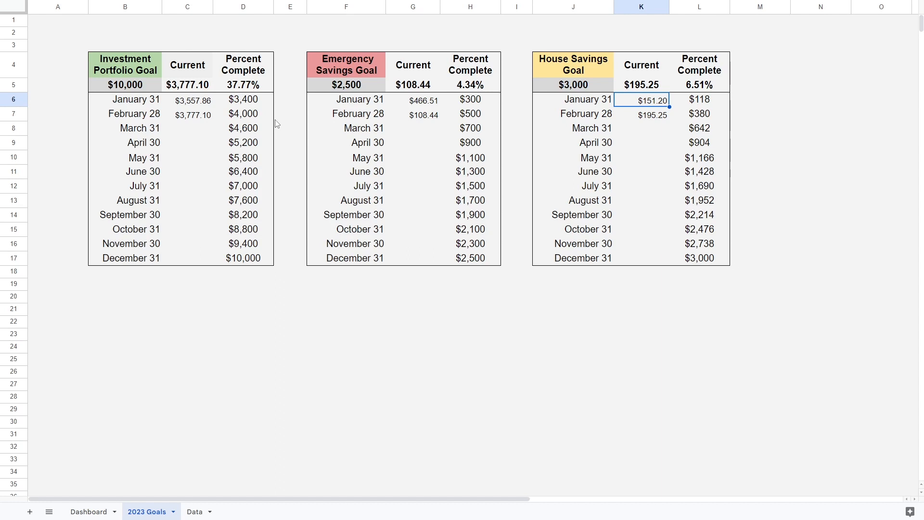
click(87, 511)
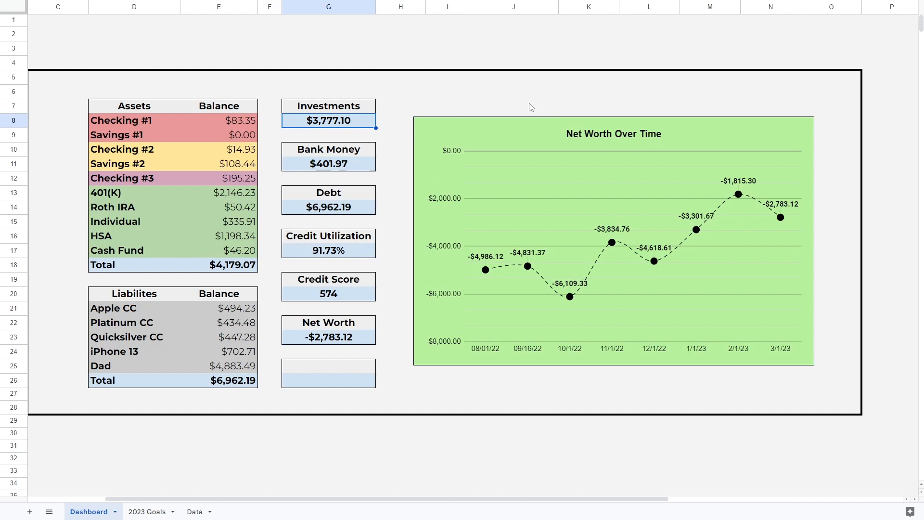
Deselect on the Dashboard, then switch back to the 2023 Goals sheet.
click(512, 91)
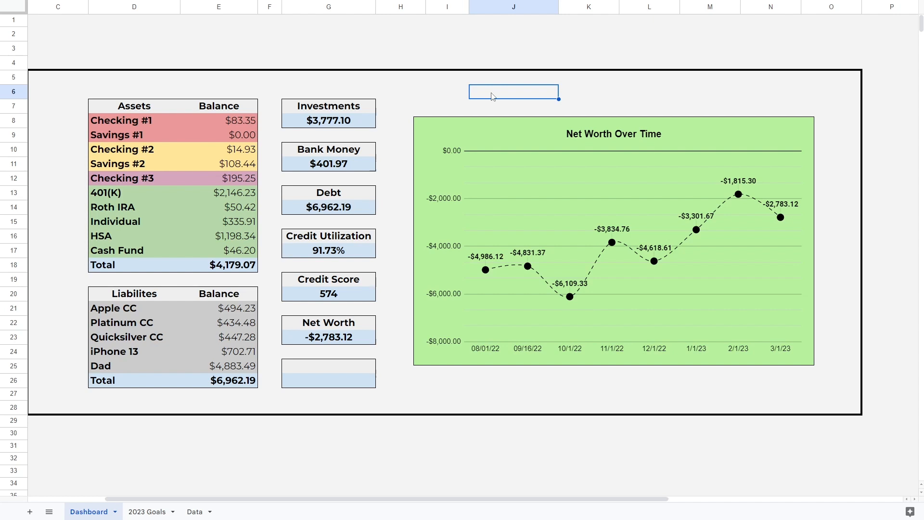
click(147, 511)
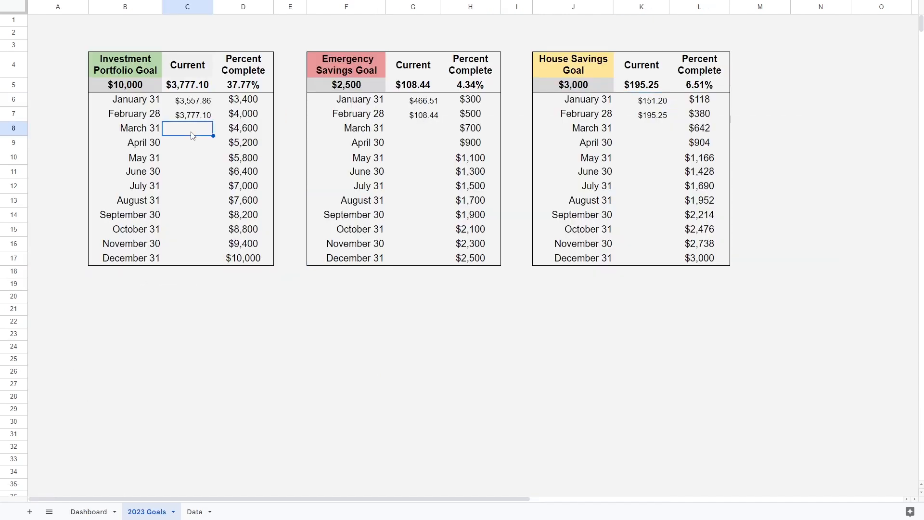
mouse_move(183, 181)
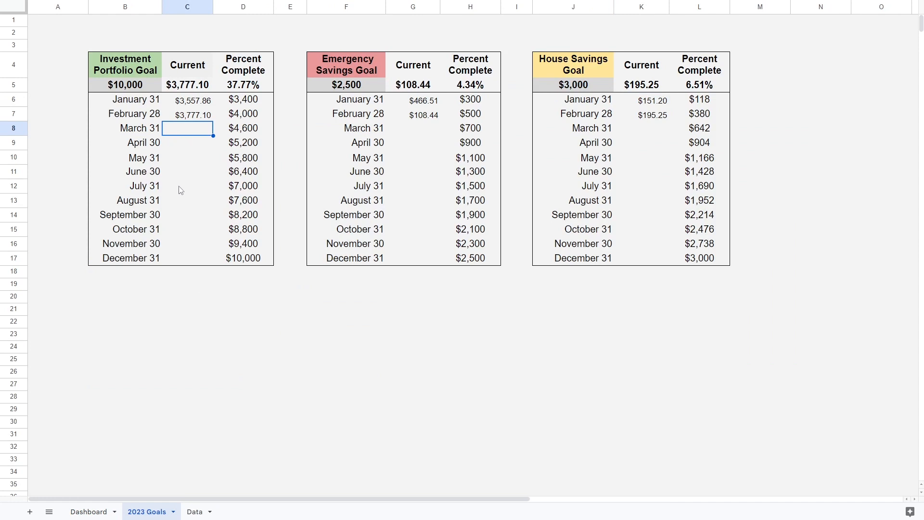
click(187, 186)
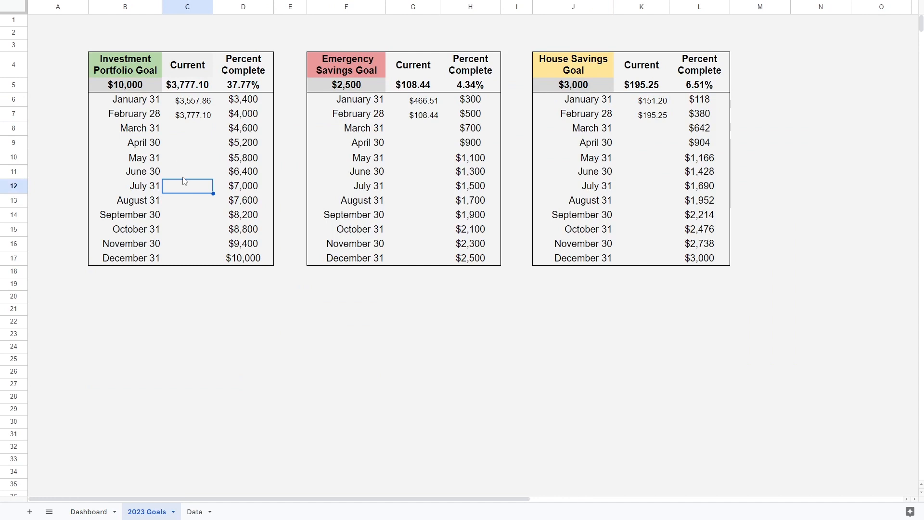
click(187, 171)
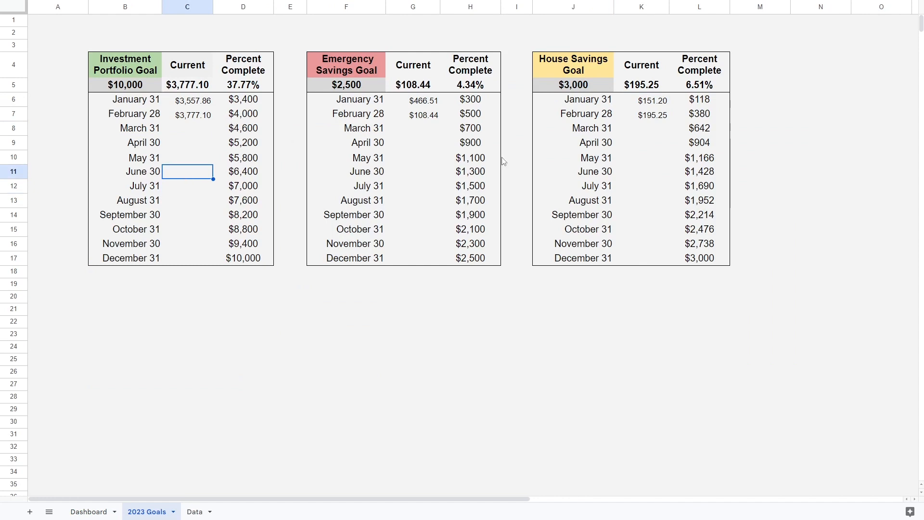
mouse_move(187, 171)
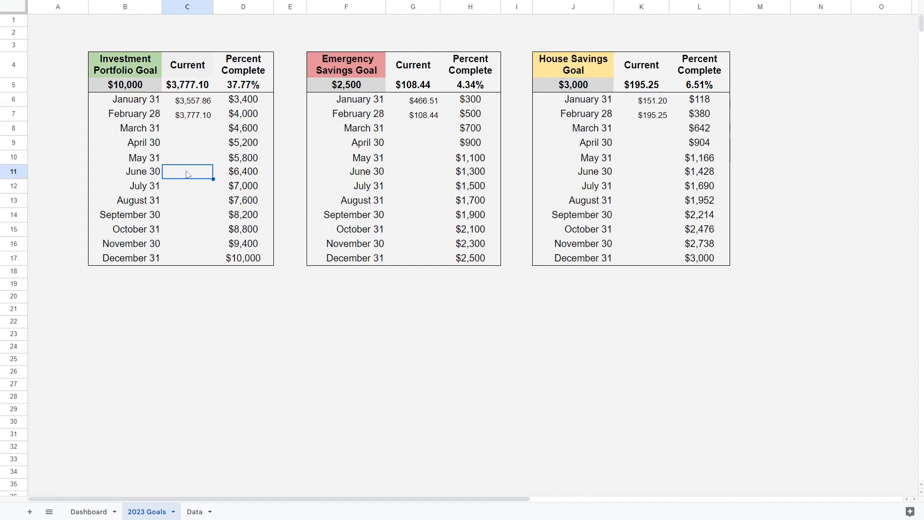
mouse_move(259, 230)
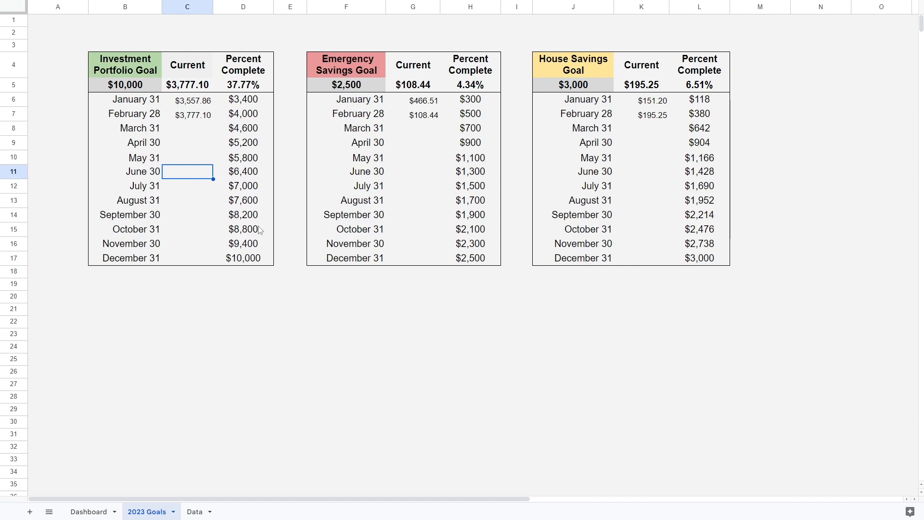
mouse_move(365, 309)
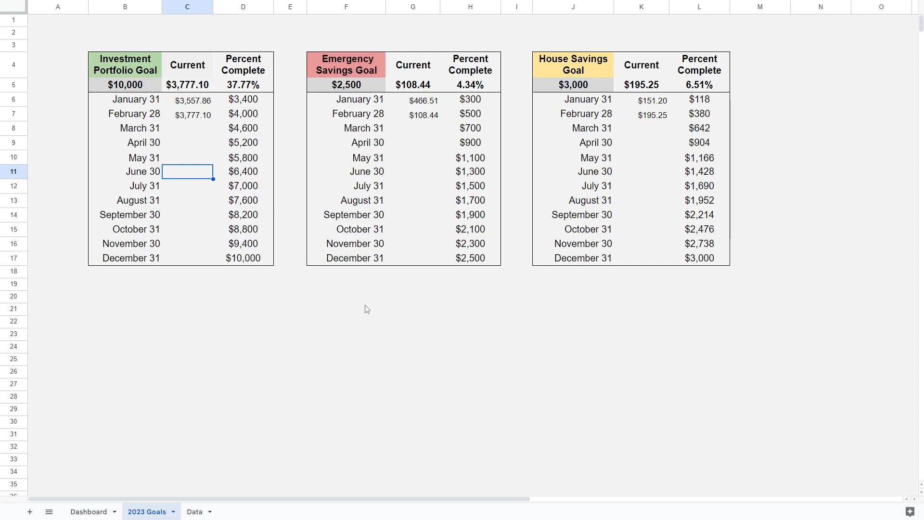
mouse_move(339, 299)
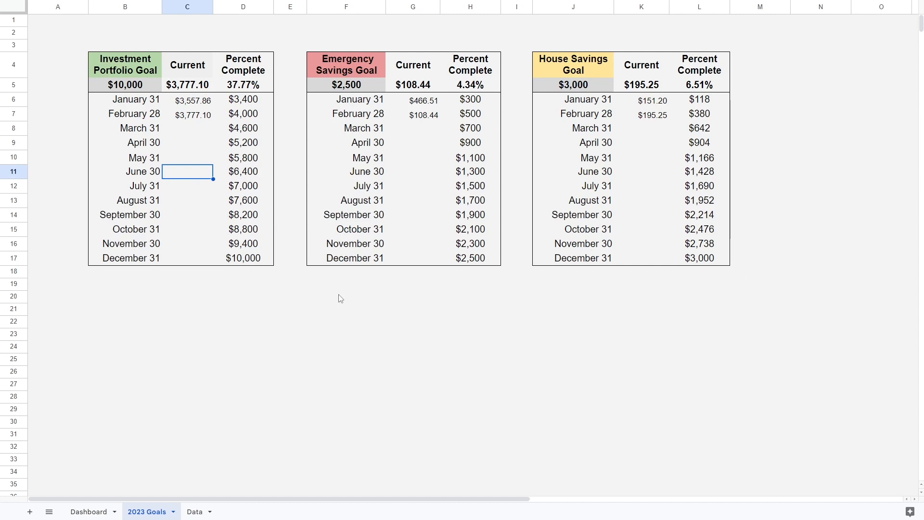
mouse_move(338, 302)
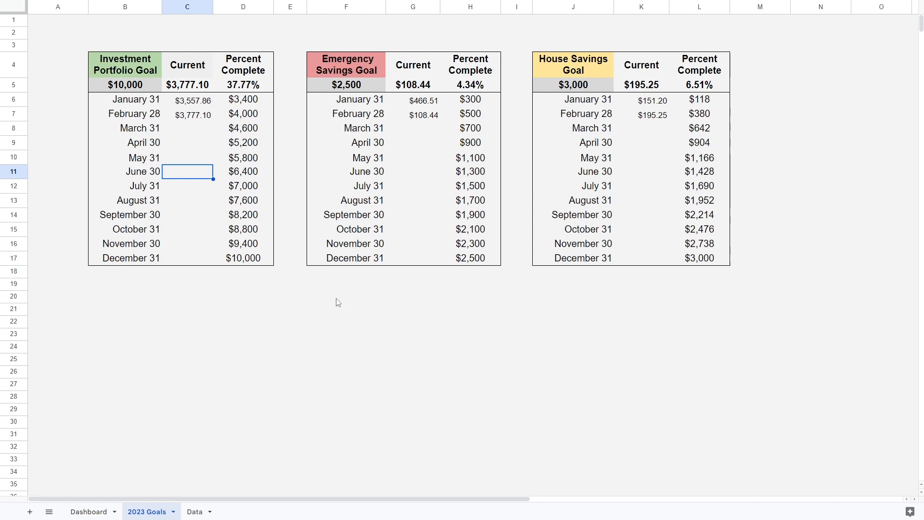
mouse_move(330, 300)
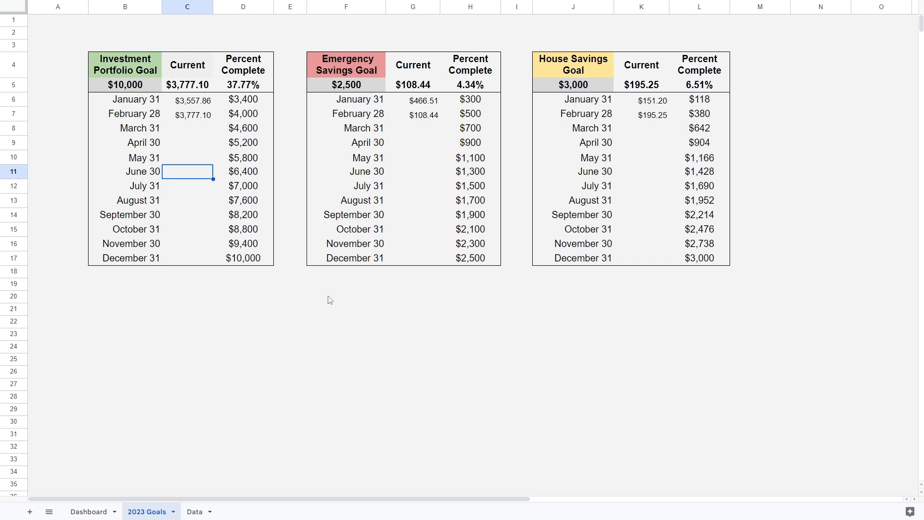
mouse_move(439, 279)
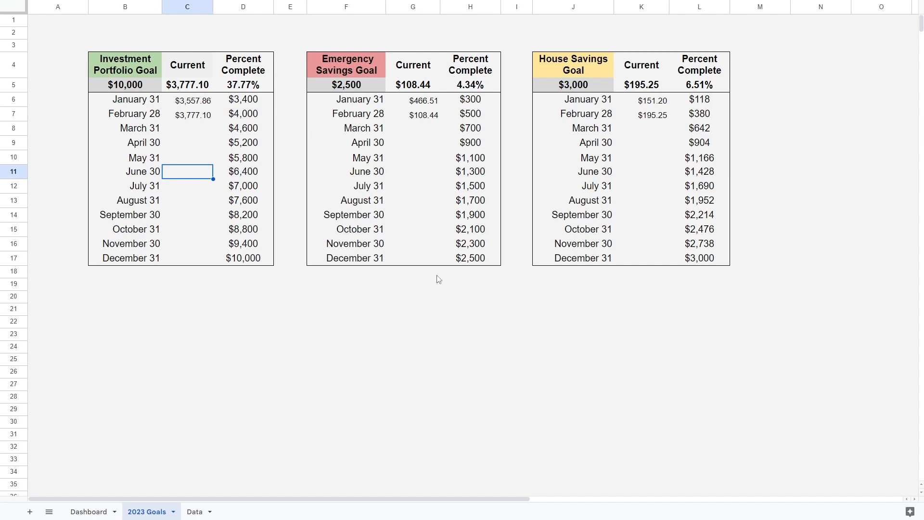
mouse_move(399, 305)
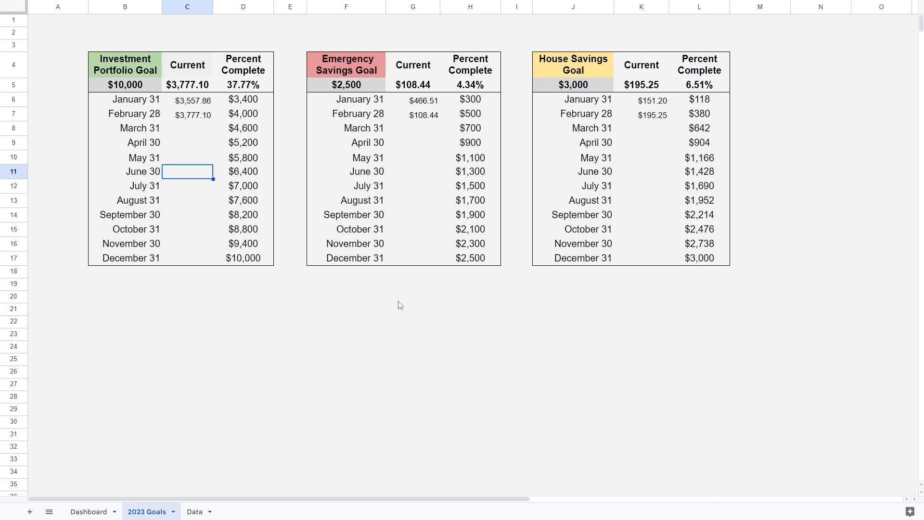
mouse_move(386, 301)
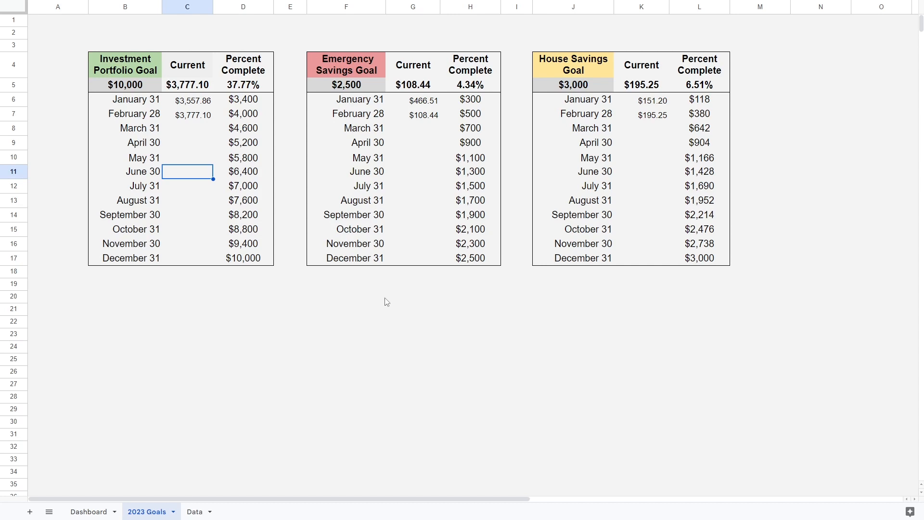
mouse_move(380, 289)
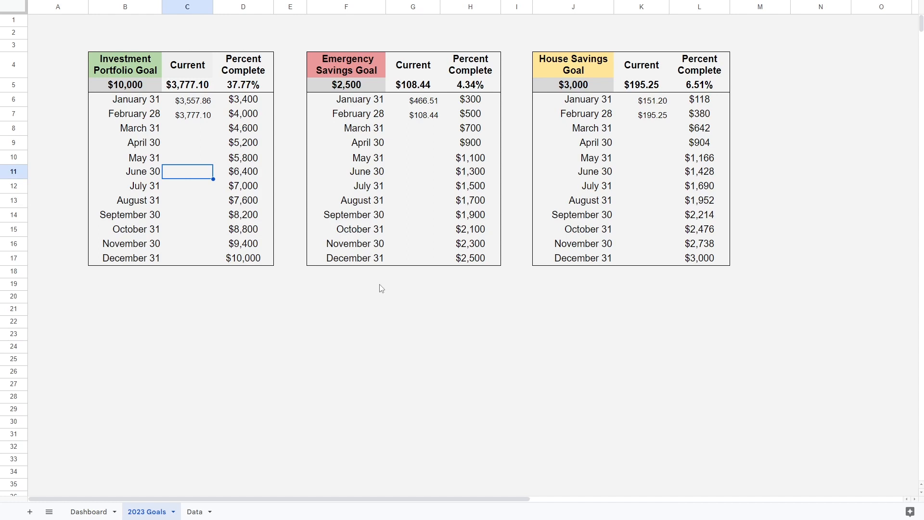
mouse_move(558, 225)
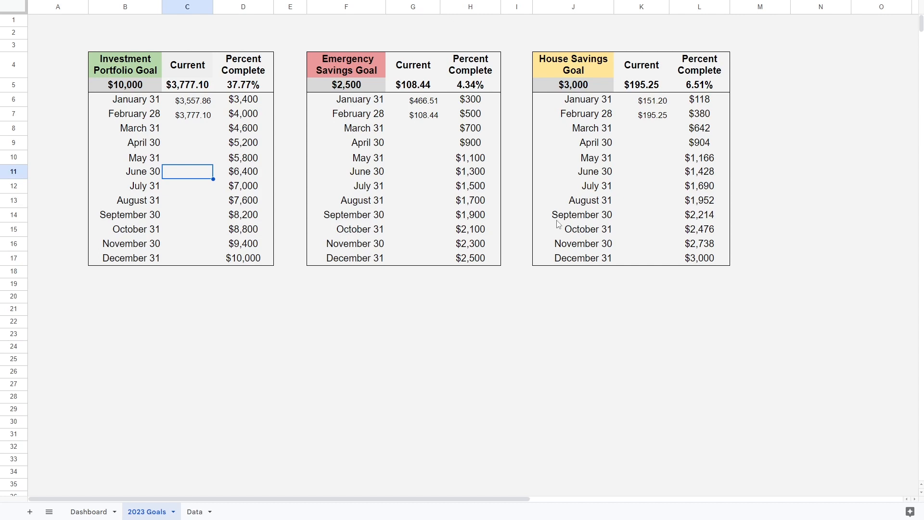
mouse_move(488, 189)
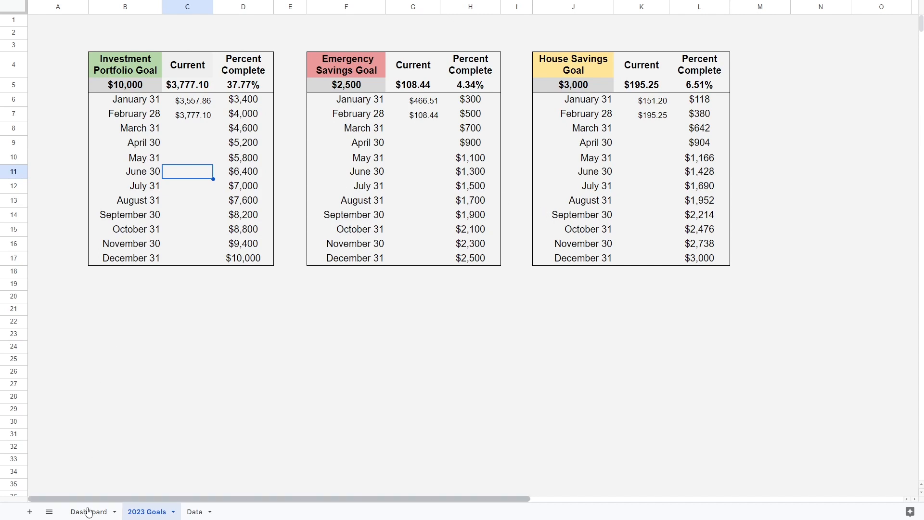
click(89, 511)
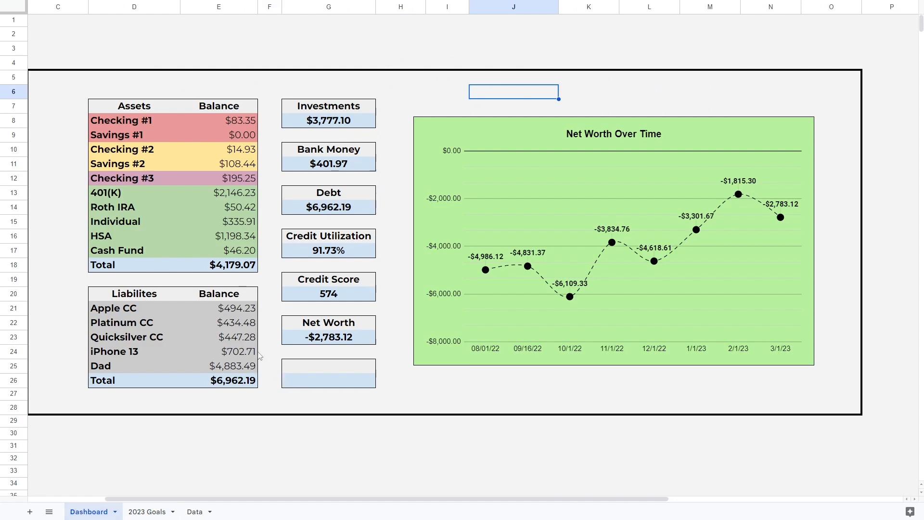
click(328, 121)
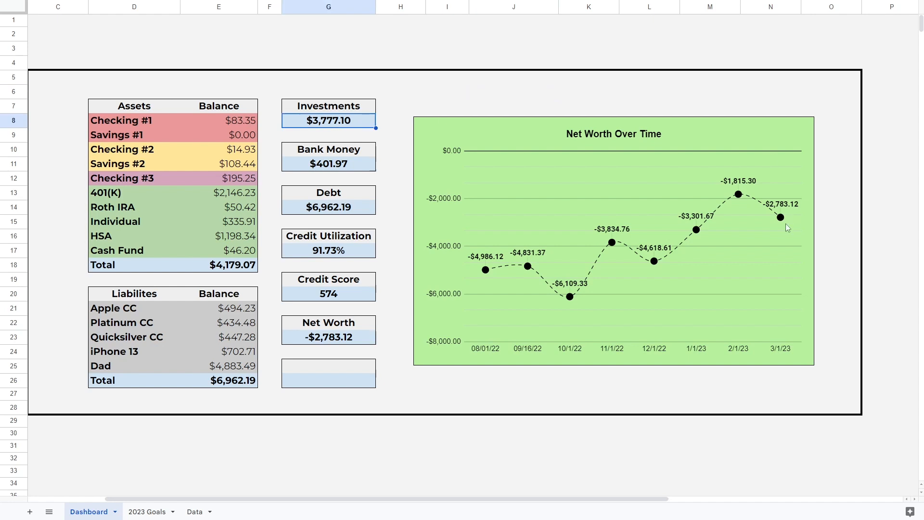
mouse_move(765, 309)
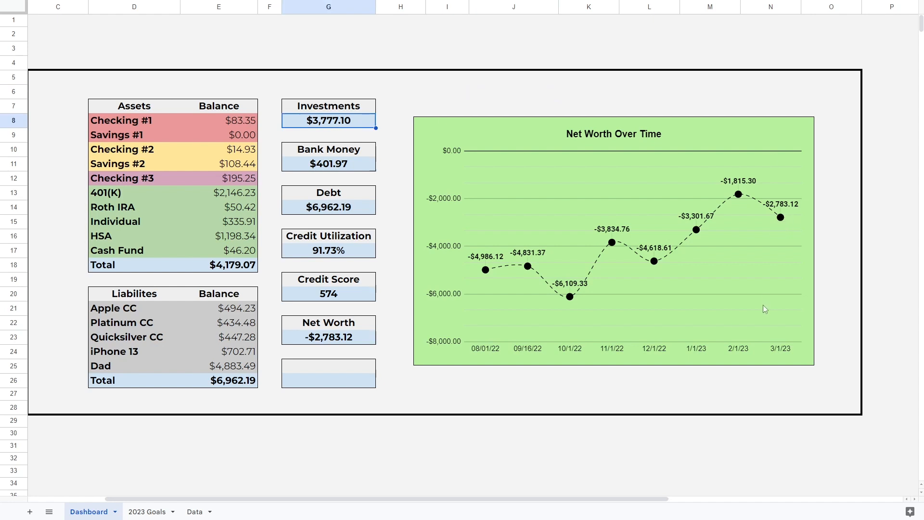